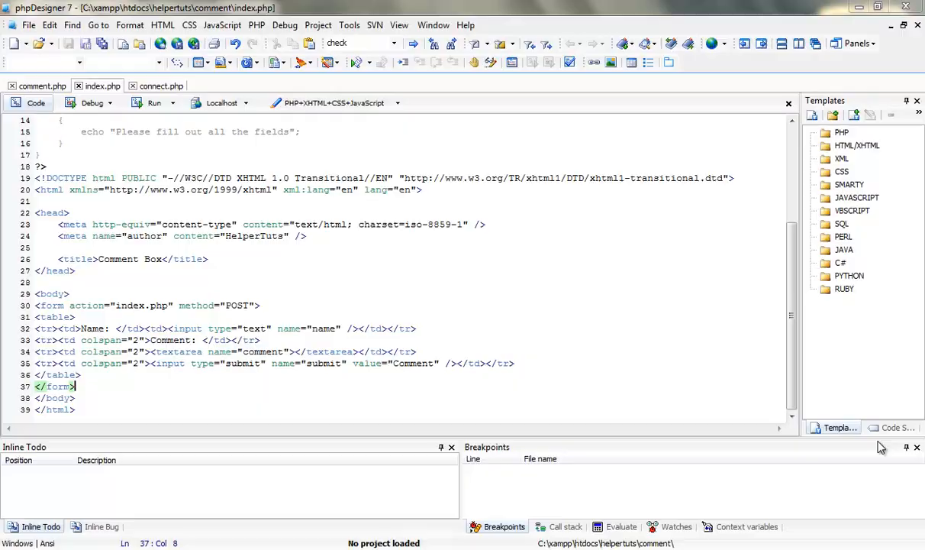
{"action": "mouse_move", "coordinate": [881, 446]}
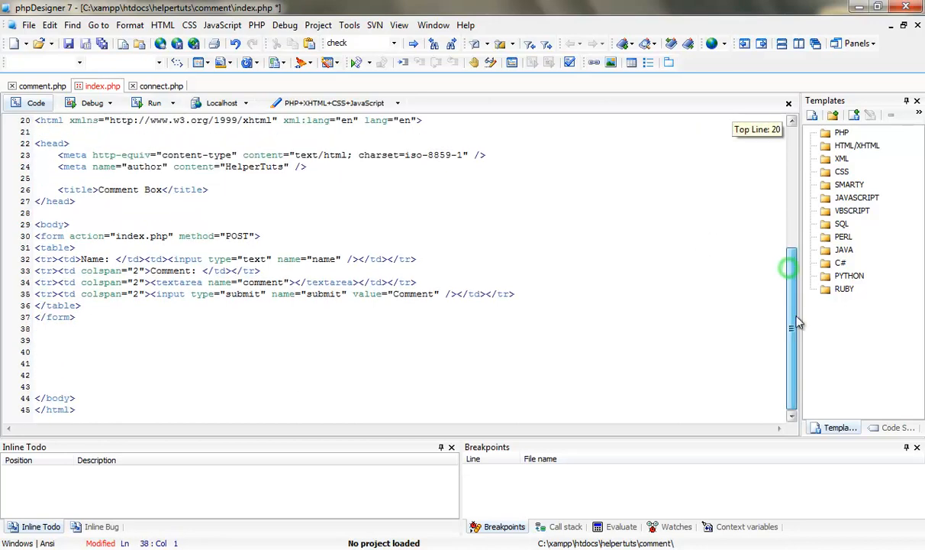
Add an empty <?php ... ?> block after the form, save, and begin a $query variable inside it
{"action": "type", "text": "<?php"}
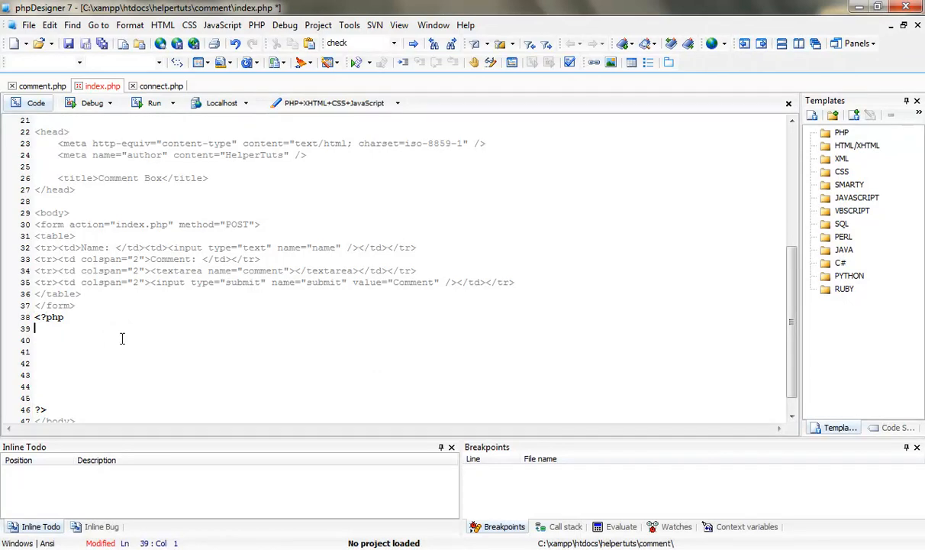
{"action": "key", "text": "ctrl+s"}
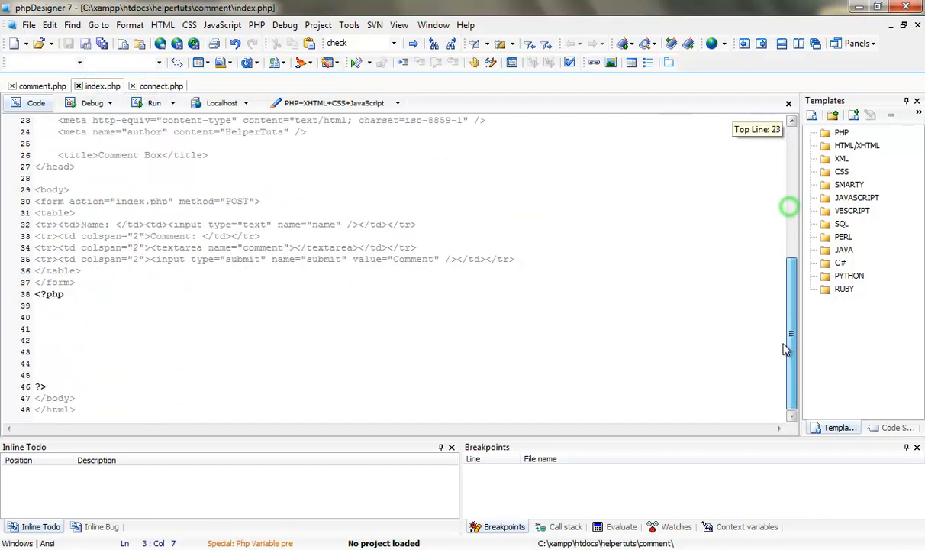
{"action": "left_click", "coordinate": [134, 316]}
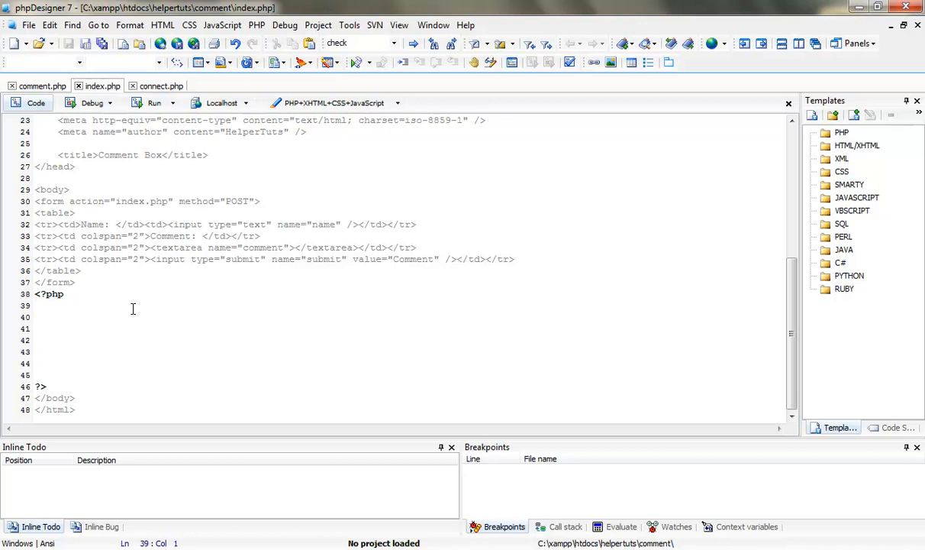
{"action": "type", "text": "$query"}
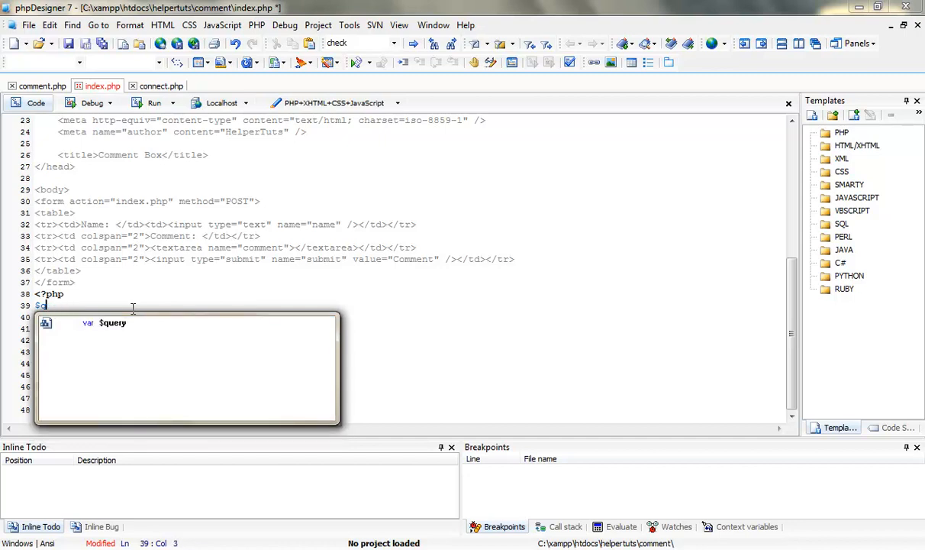
Assign $getquery = mysql_query("SELECT * FROM comment ORDER BY id DESC");
{"action": "type", "text": "etquery"}
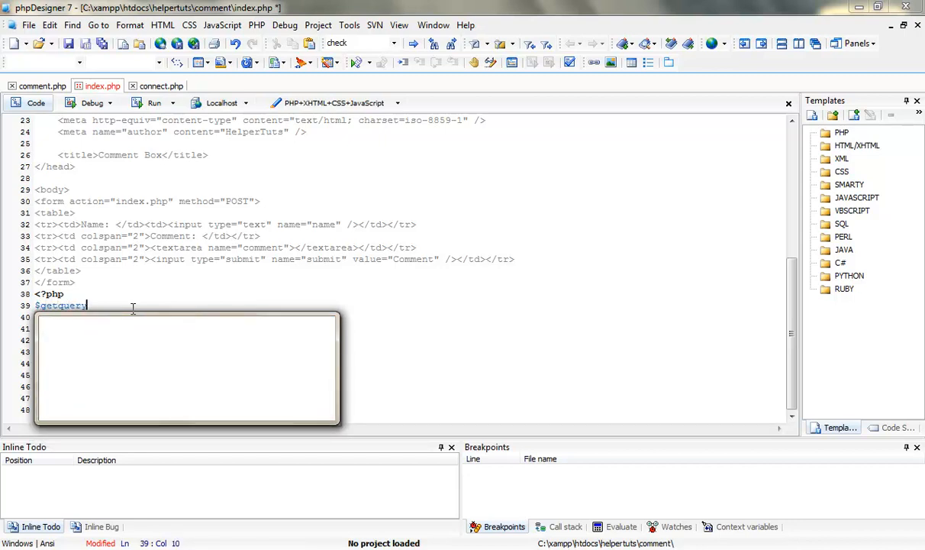
{"action": "type", "text": "="}
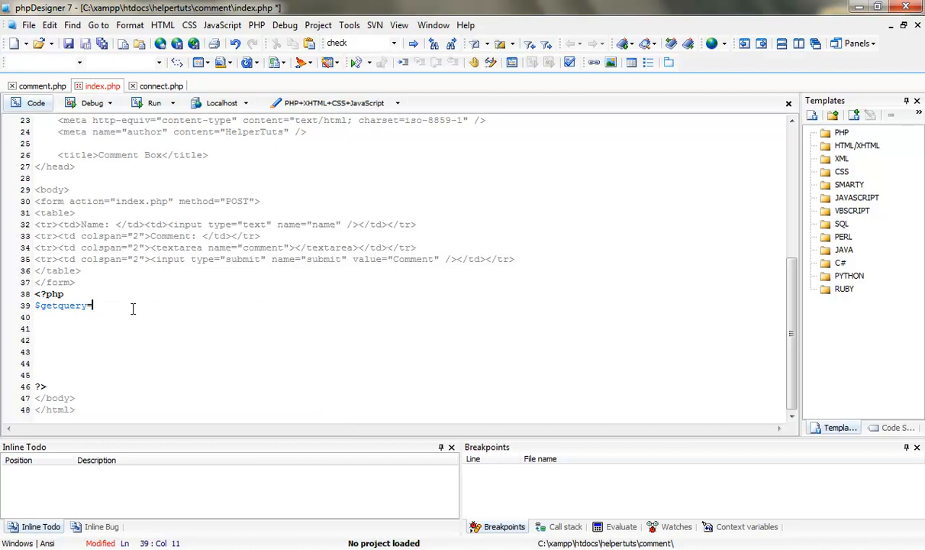
{"action": "type", "text": "=mysql_query("}
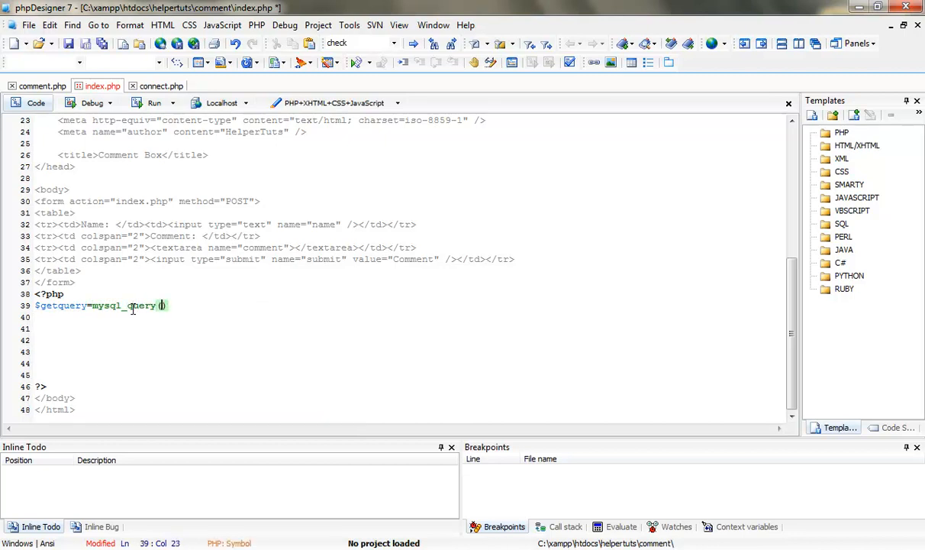
{"action": "type", "text": "\""}
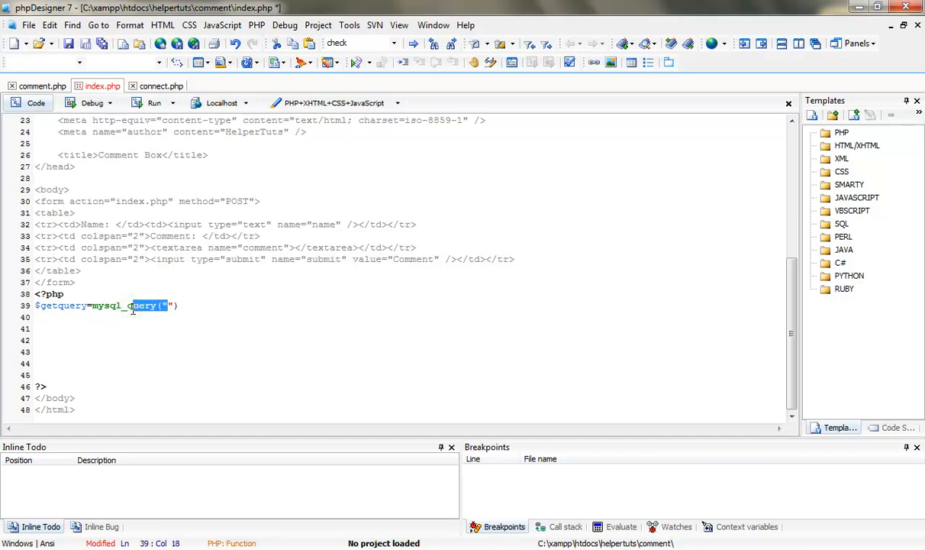
{"action": "type", "text": "SELECT *"}
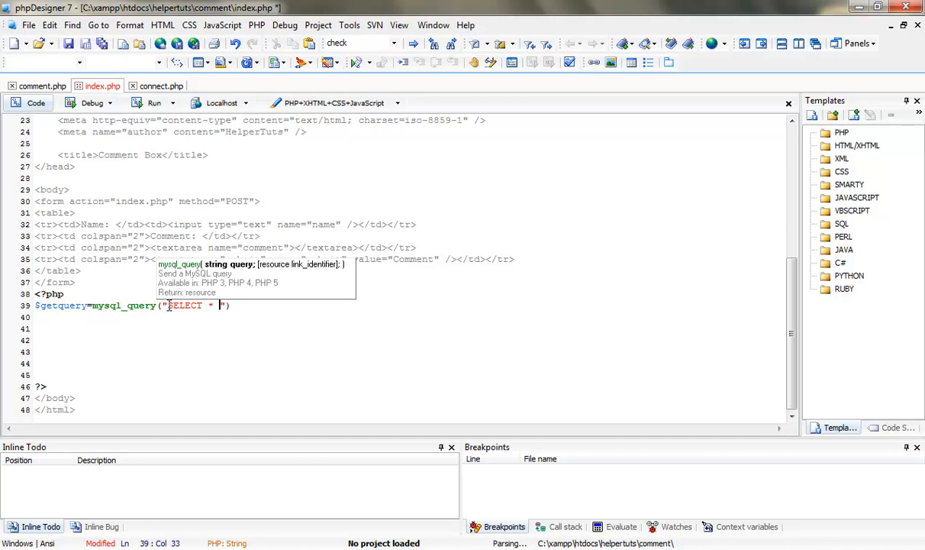
{"action": "type", "text": "FROM comment"}
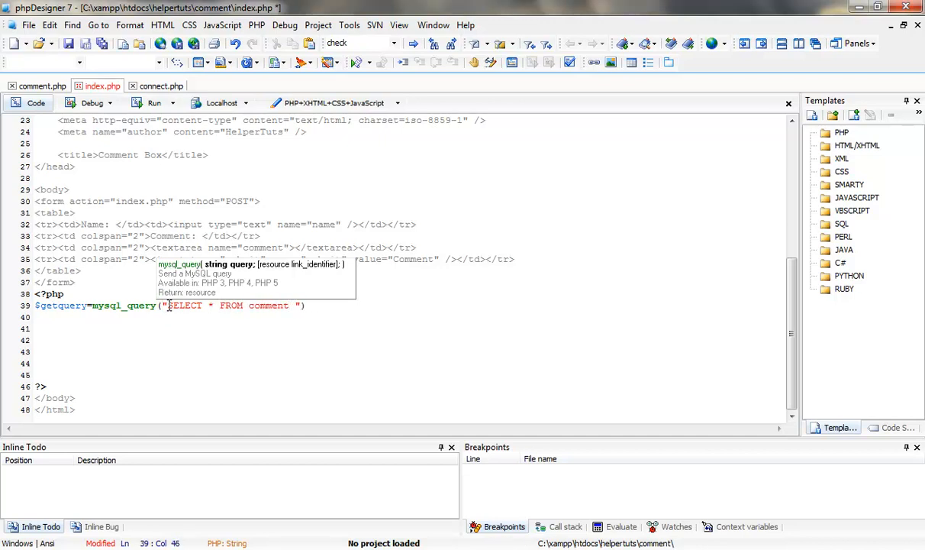
{"action": "type", "text": "by"}
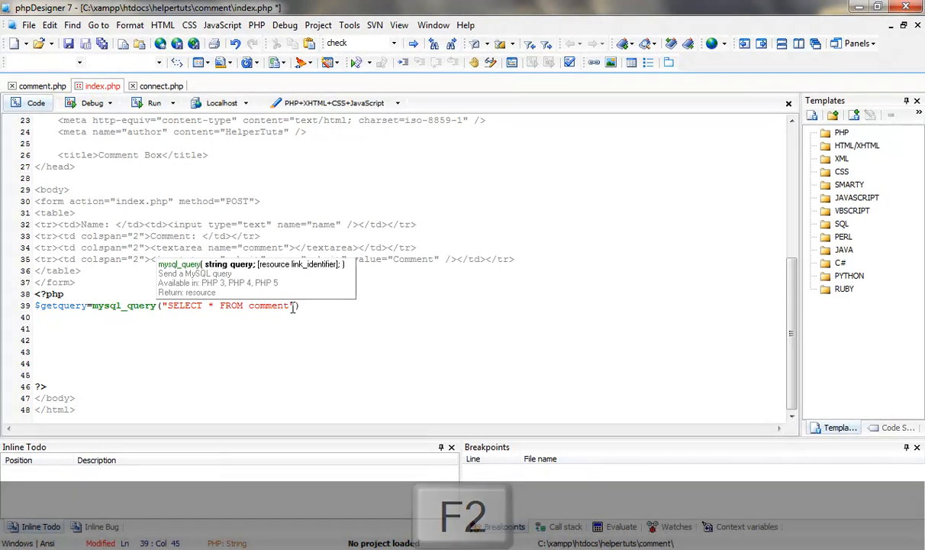
{"action": "type", "text": "ORDER"}
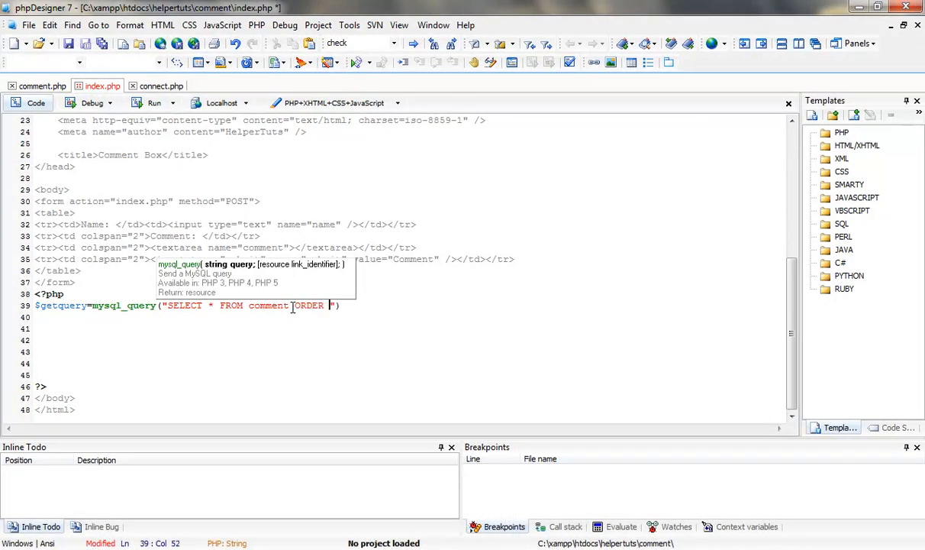
{"action": "type", "text": "BY id A"}
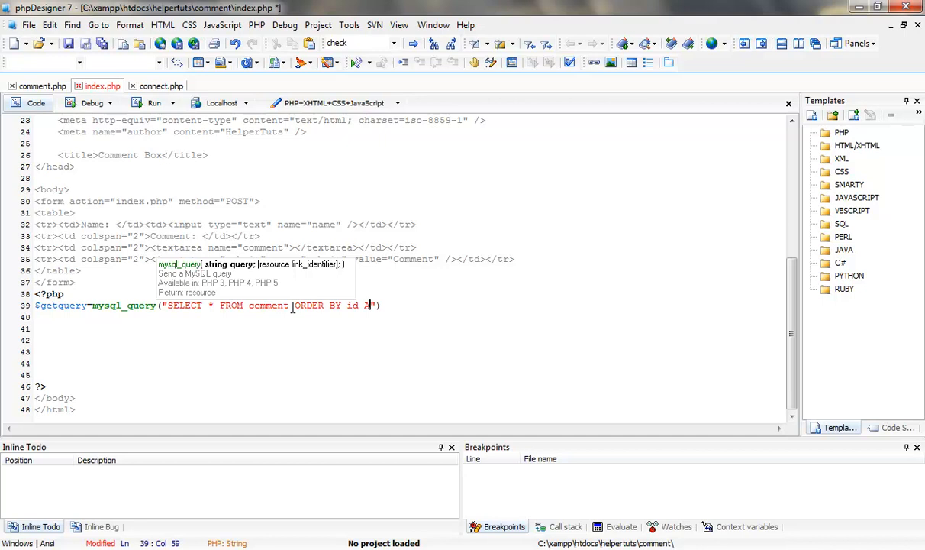
{"action": "type", "text": "SC"}
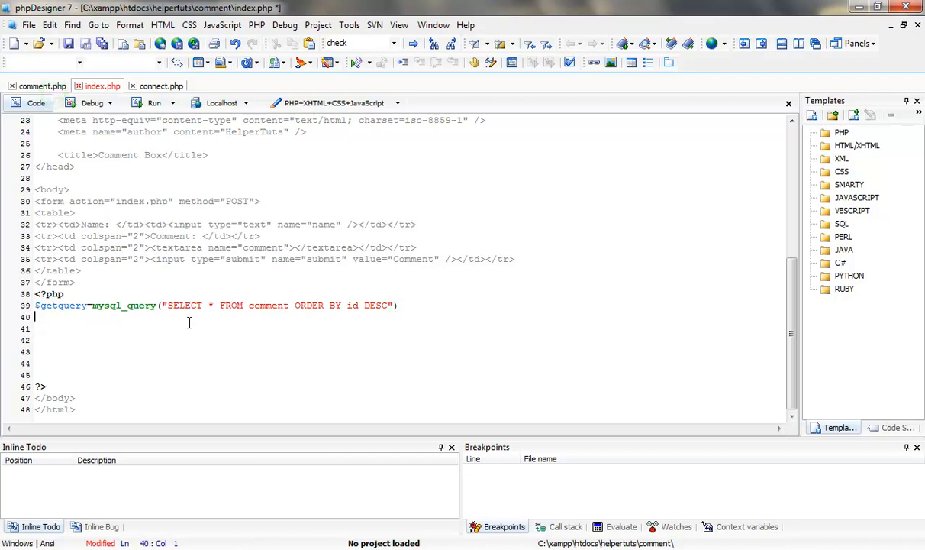
{"action": "type", "text": ";"}
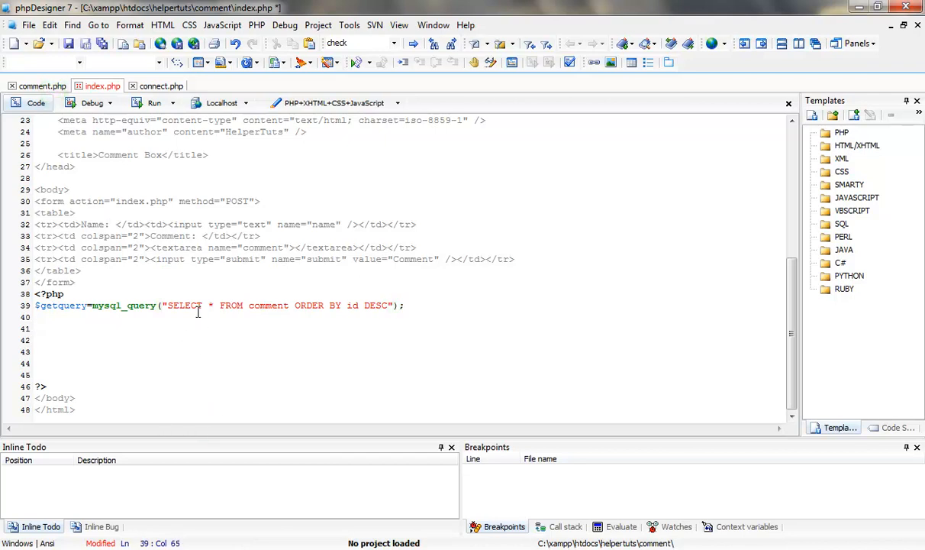
Start while($rows=mysql_fetch_array($getquery)) below the query with an opening brace
{"action": "type", "text": "whil"}
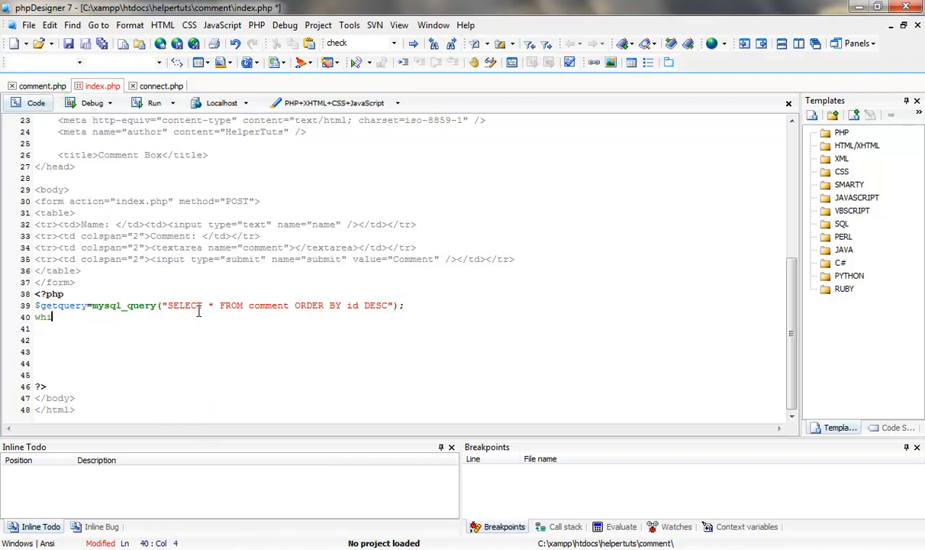
{"action": "type", "text": "le()"}
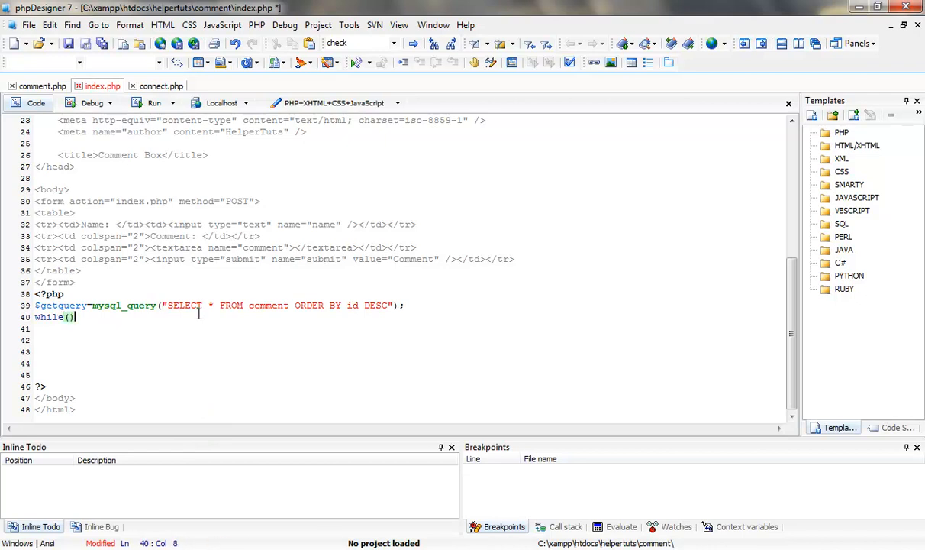
{"action": "type", "text": "$"}
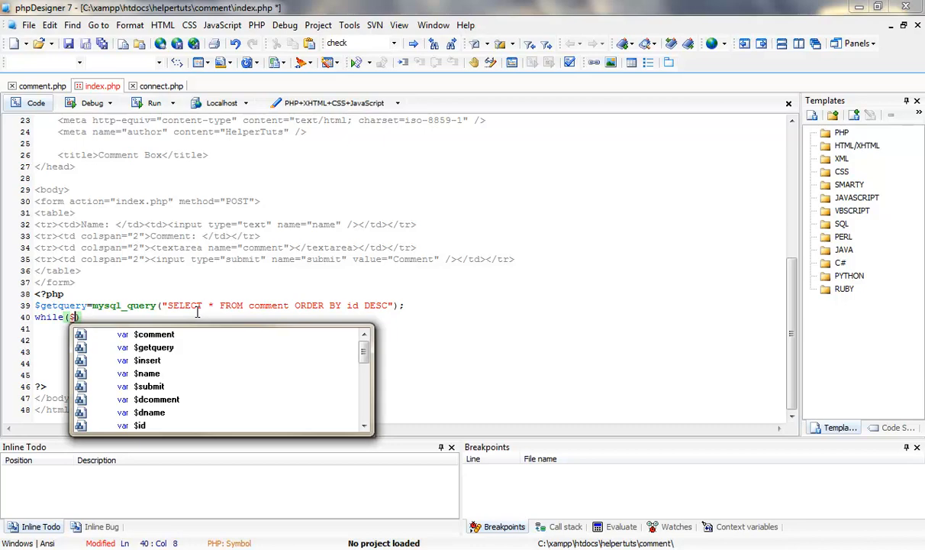
{"action": "type", "text": "rows="}
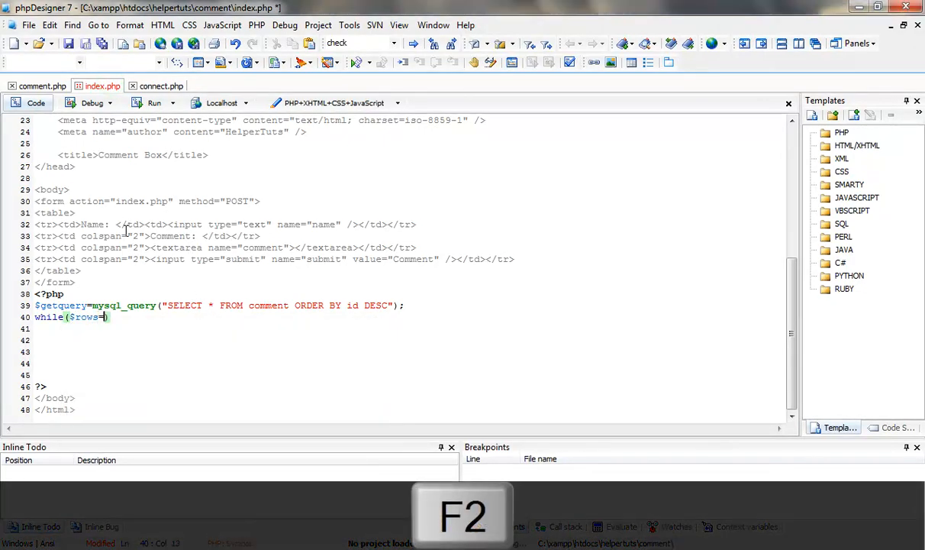
{"action": "type", "text": "mysql"}
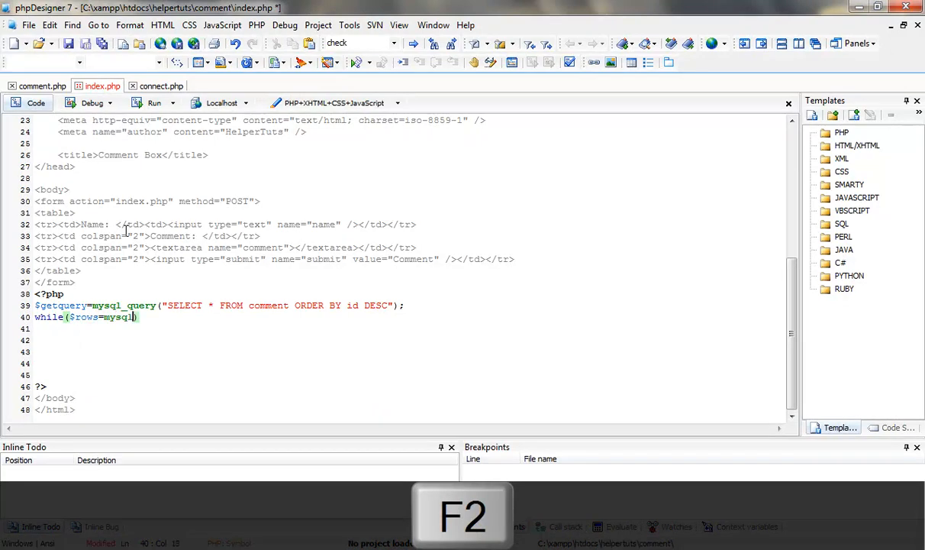
{"action": "type", "text": "_fetch"}
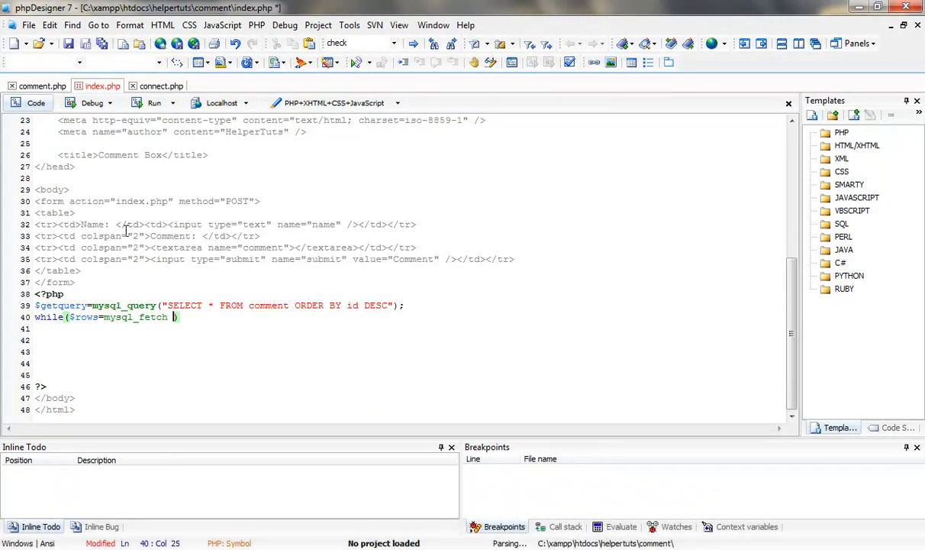
{"action": "type", "text": "_array"}
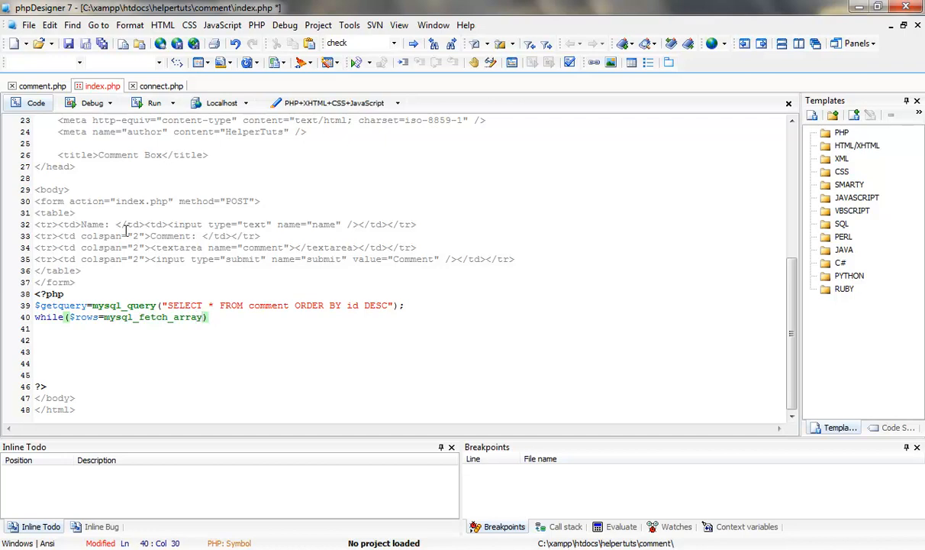
{"action": "type", "text": "()"}
{"action": "left_click", "coordinate": [408, 328]}
{"action": "type", "text": "{"}
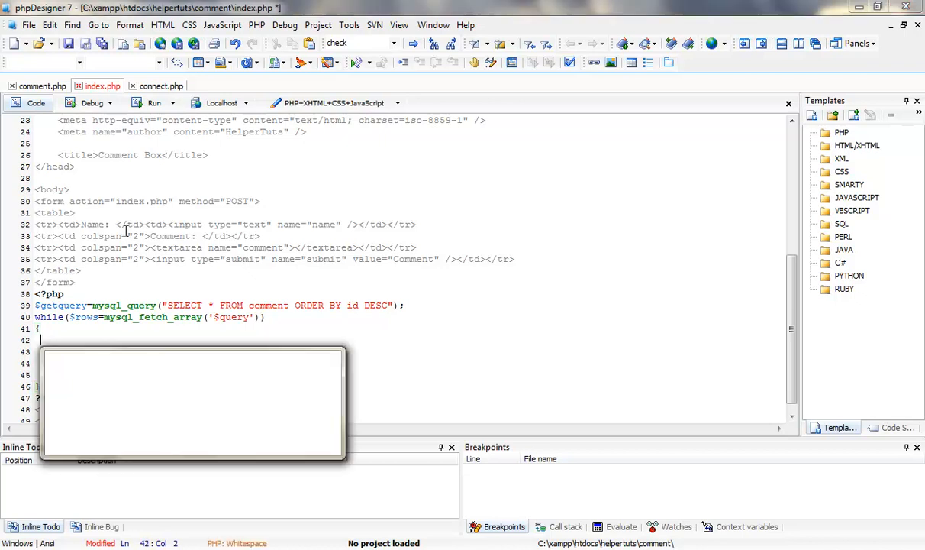
Inside the loop assign $id=$rows['id']; and $name=$rows['name'];
{"action": "type", "text": "$id"}
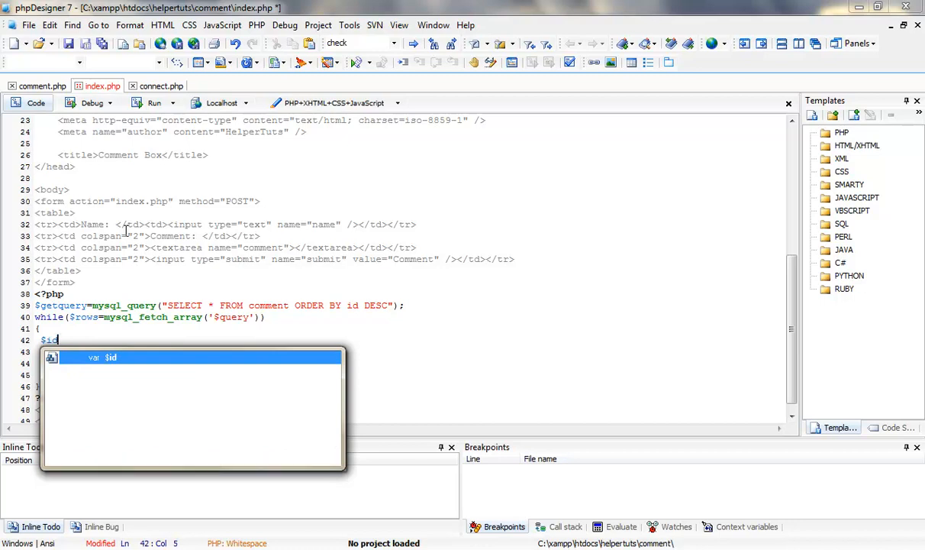
{"action": "type", "text": "=r"}
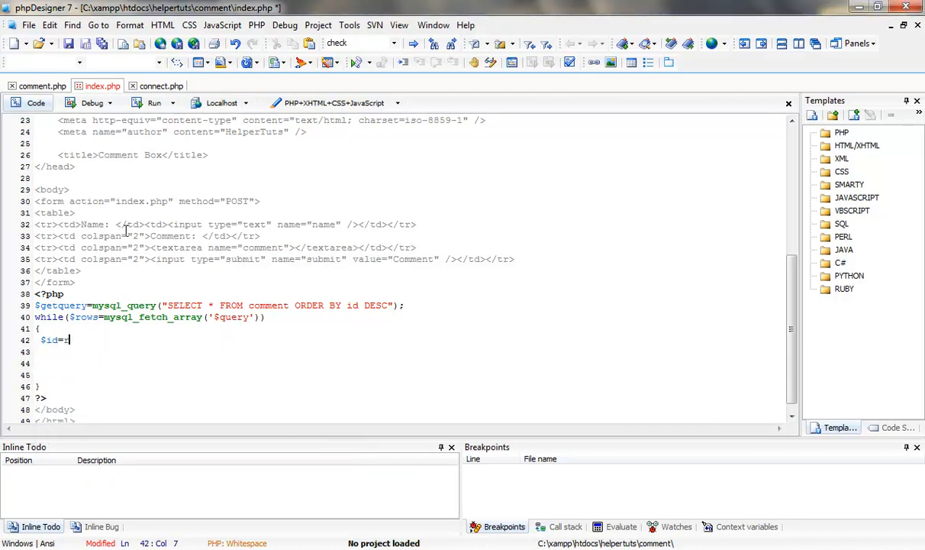
{"action": "type", "text": "$"}
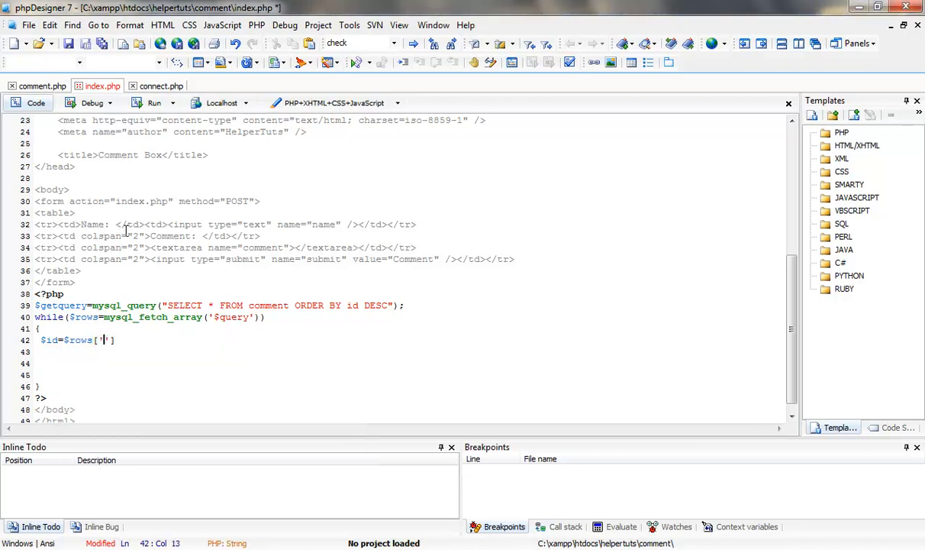
{"action": "type", "text": "id'];"}
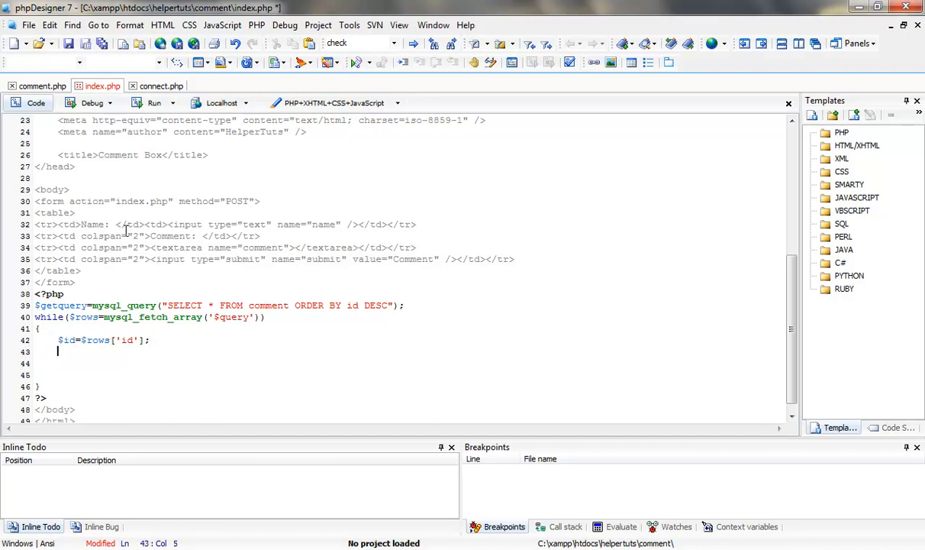
{"action": "type", "text": "$name"}
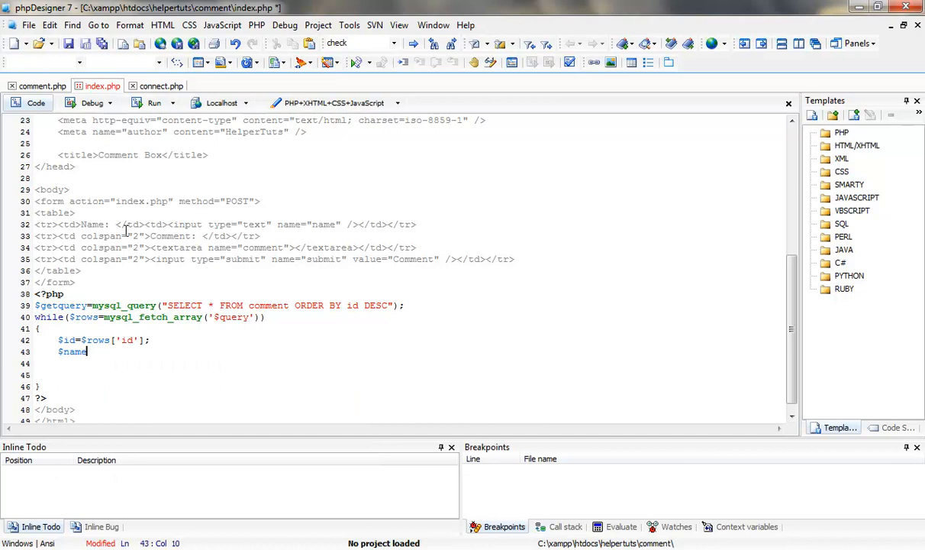
{"action": "type", "text": "$"}
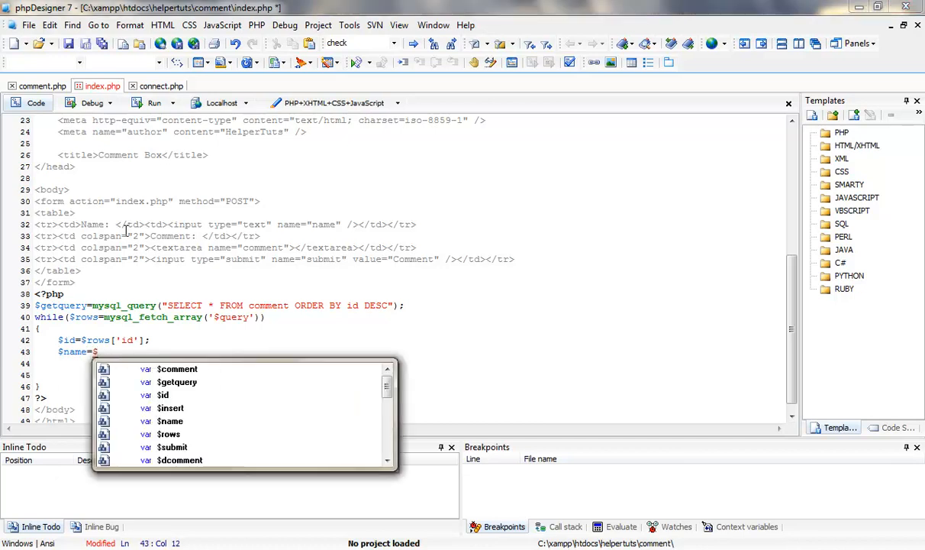
{"action": "type", "text": "_"}
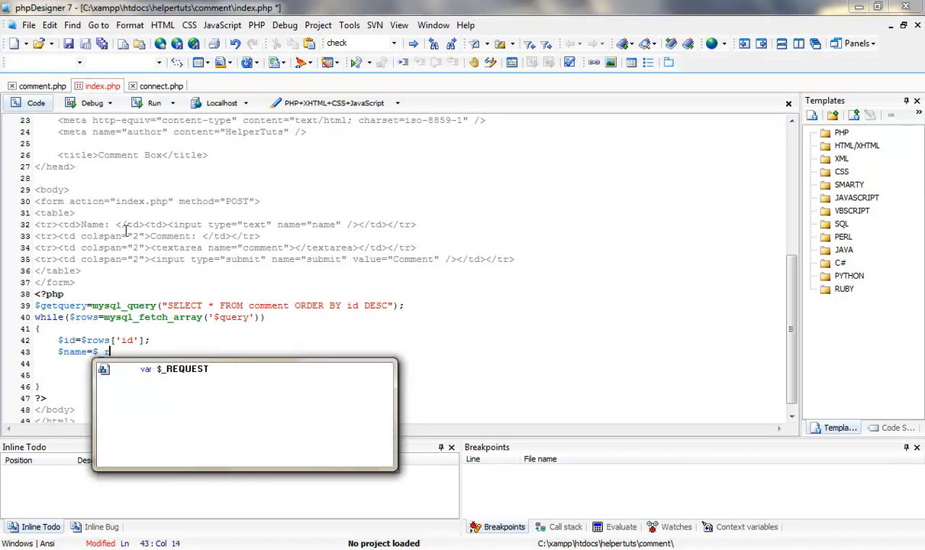
{"action": "type", "text": "rows"}
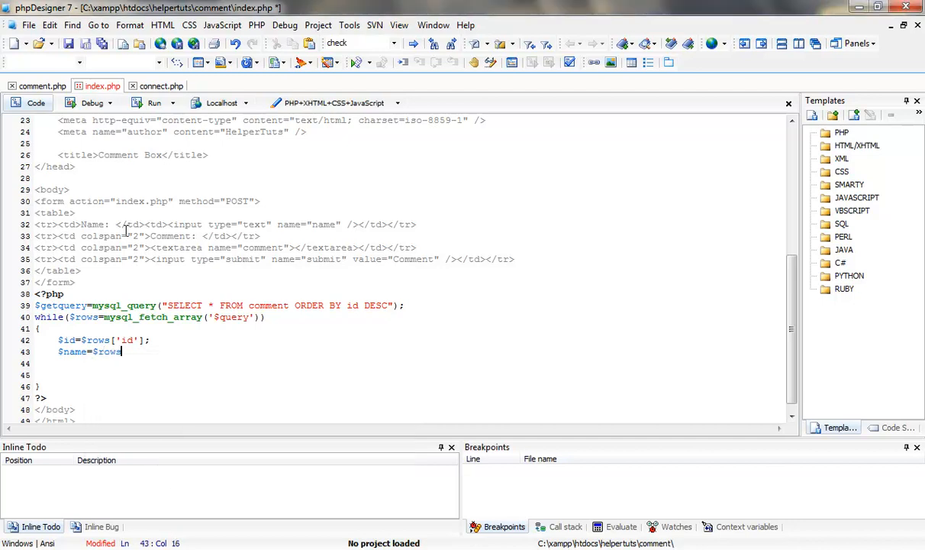
{"action": "type", "text": "['name'];"}
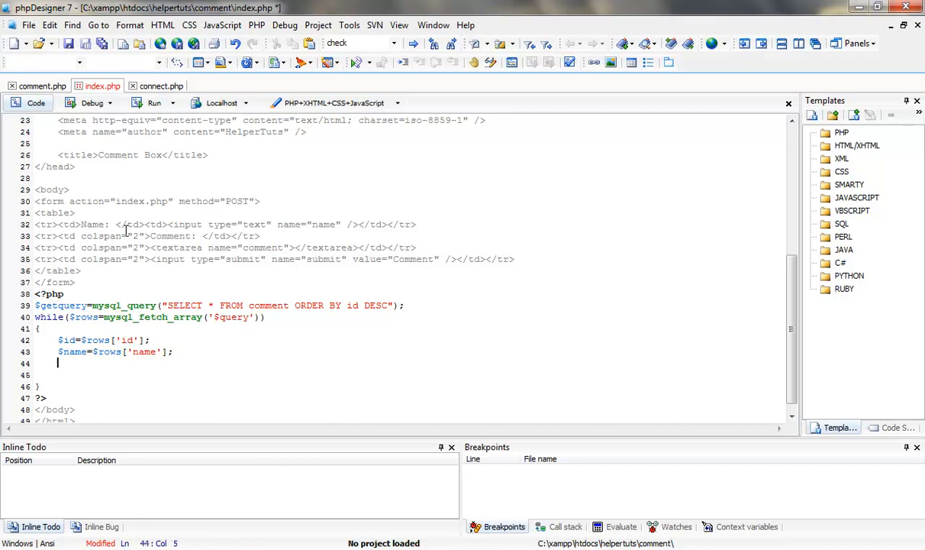
Assign $comment=$rows['comment']; on the next line of the loop
{"action": "type", "text": "$comment"}
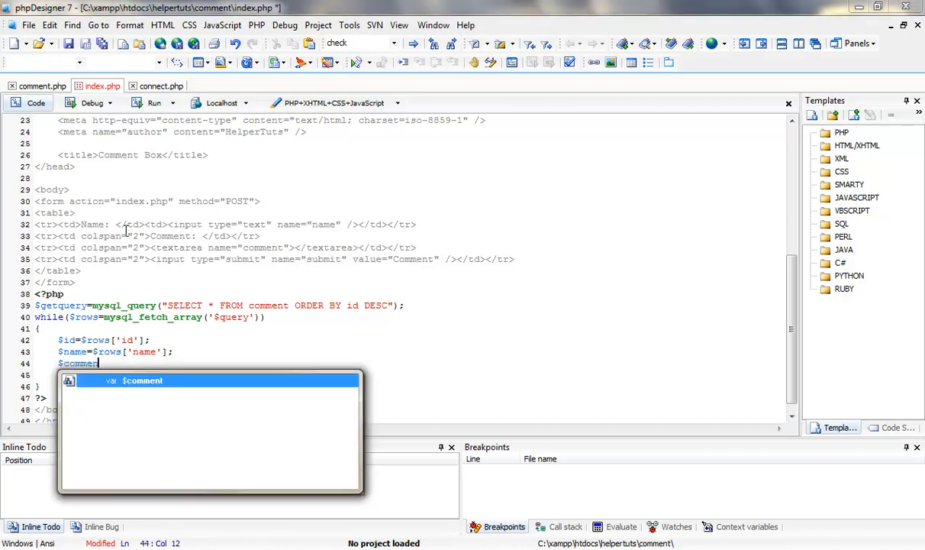
{"action": "type", "text": "="}
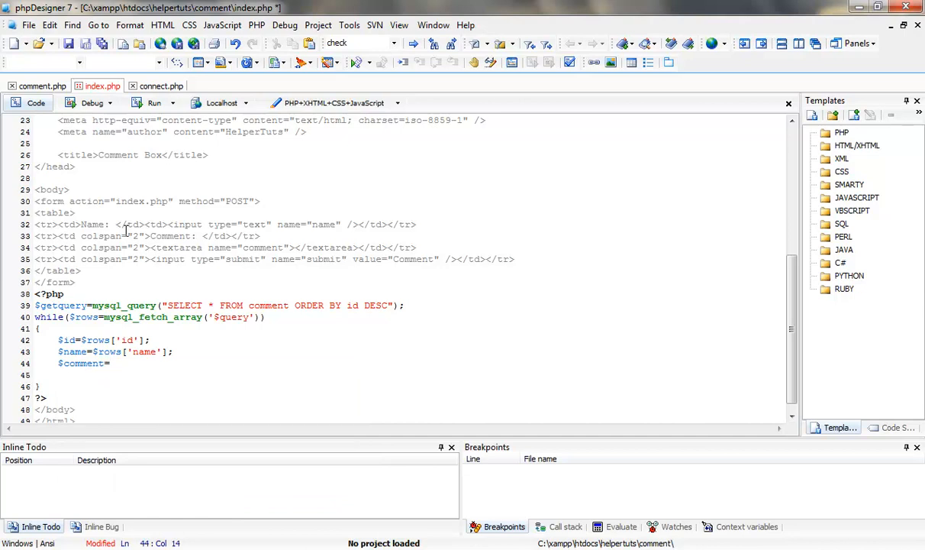
{"action": "type", "text": "$"}
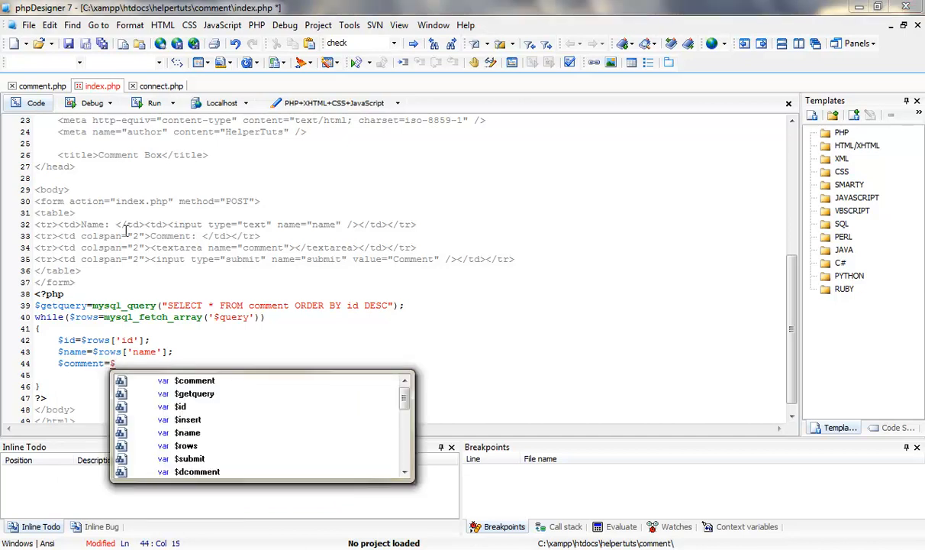
{"action": "type", "text": "row"}
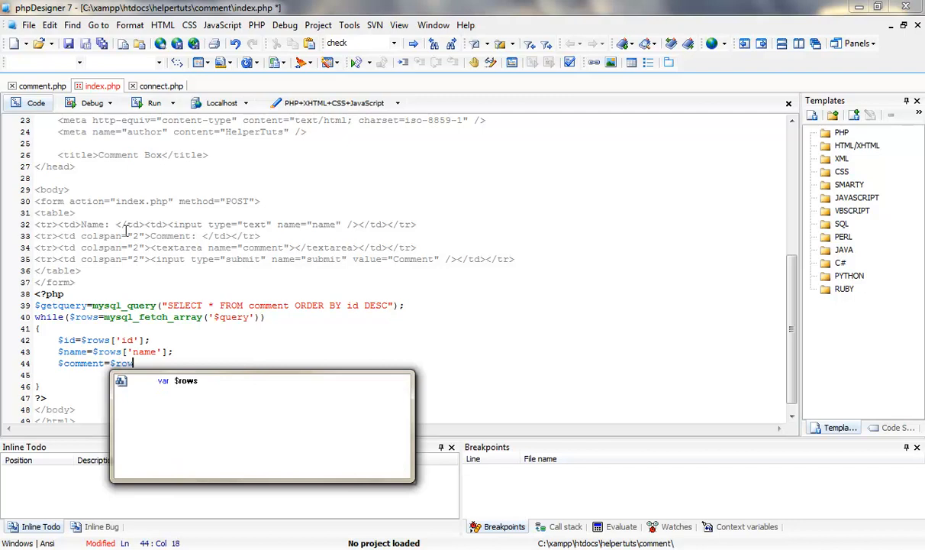
{"action": "type", "text": "[]"}
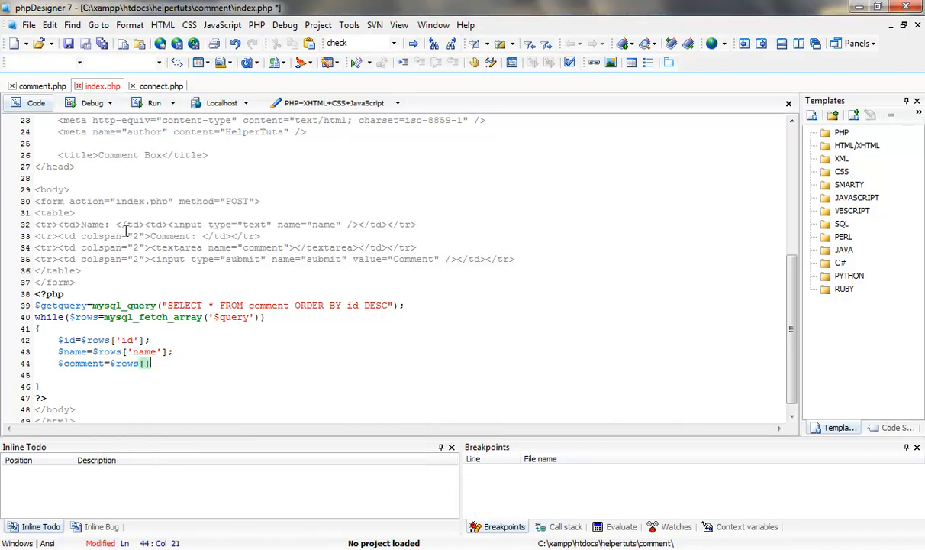
{"action": "type", "text": "'comment'"}
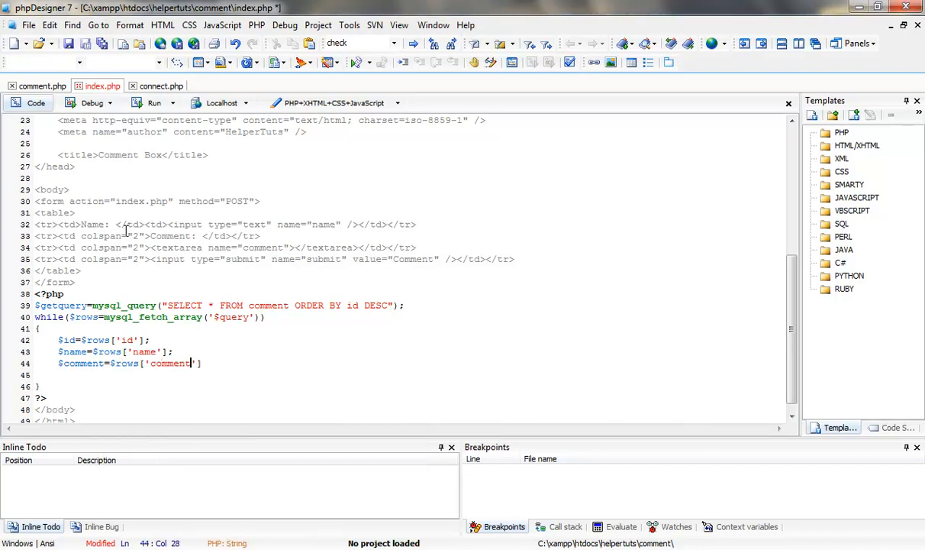
{"action": "type", "text": ";"}
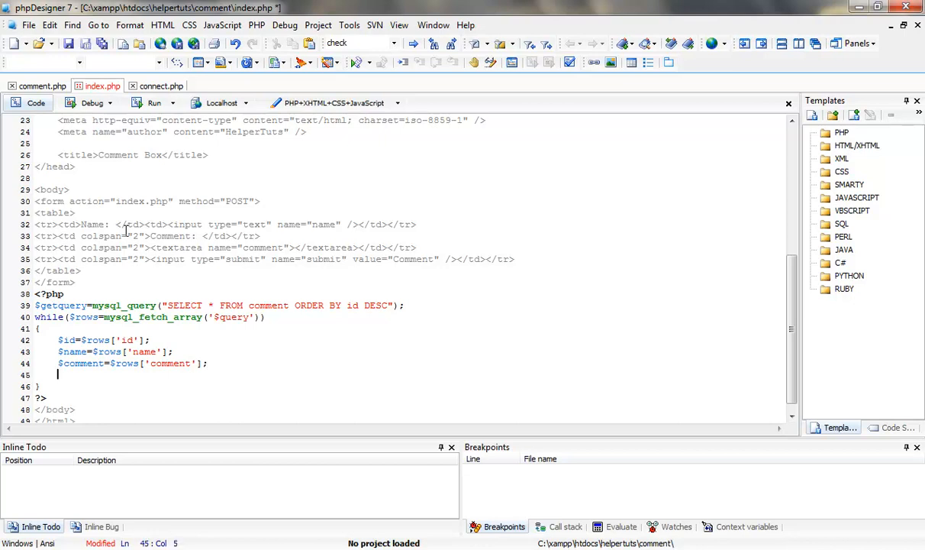
Echo $name . '<br />' . $comment . '<br /><br />' inside the loop and save
{"action": "type", "text": "ech"}
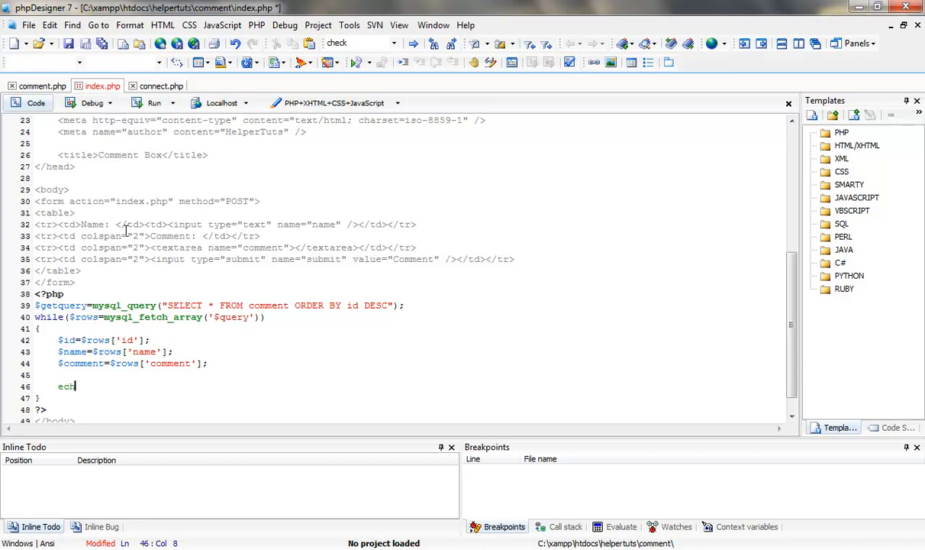
{"action": "type", "text": "o \"\""}
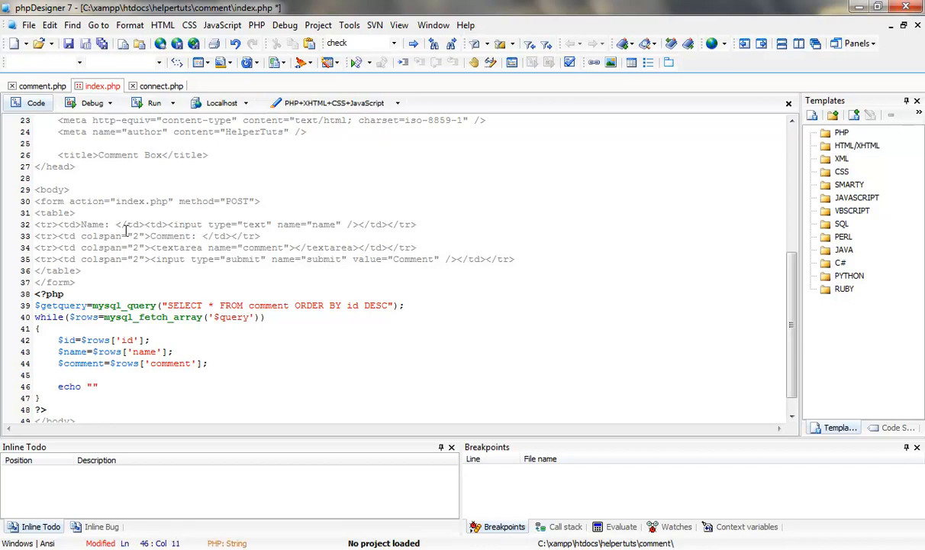
{"action": "key", "text": "BackSpace"}
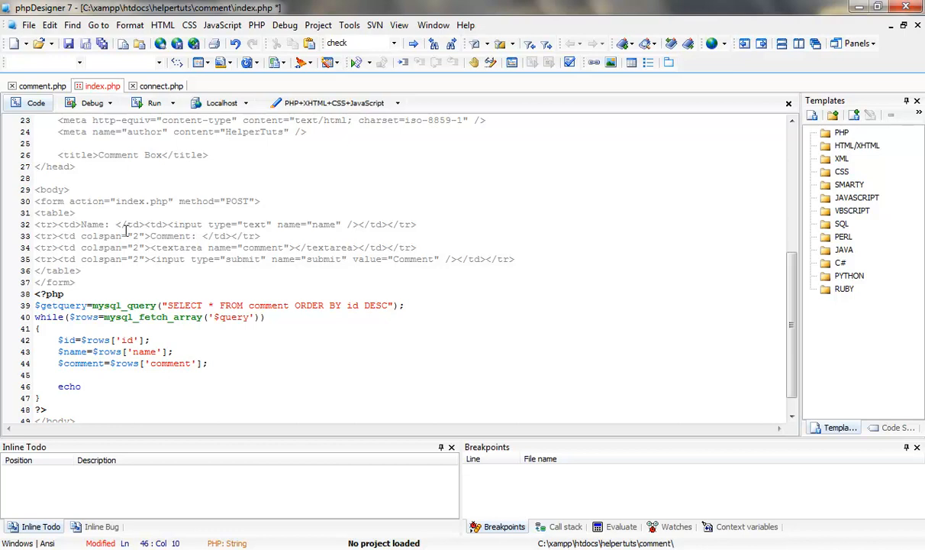
{"action": "type", "text": "$name"}
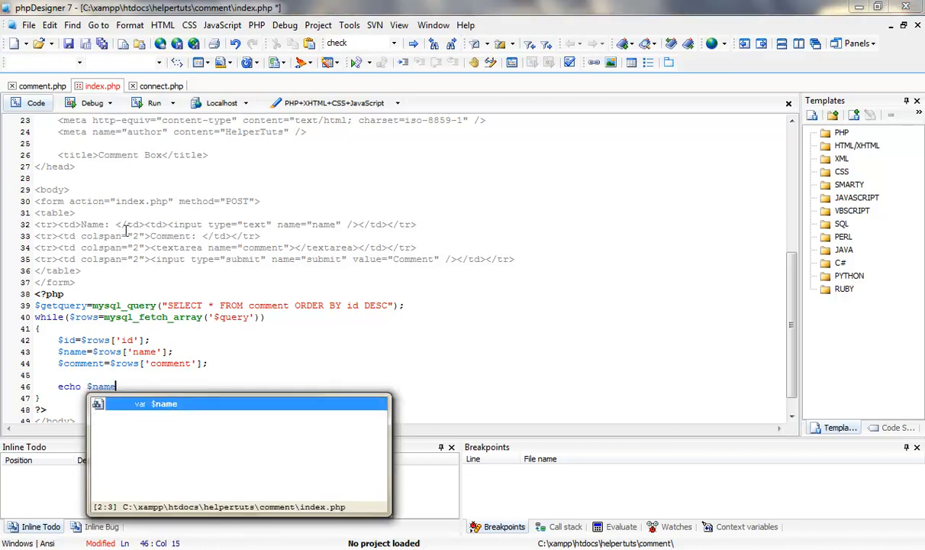
{"action": "type", "text": "."}
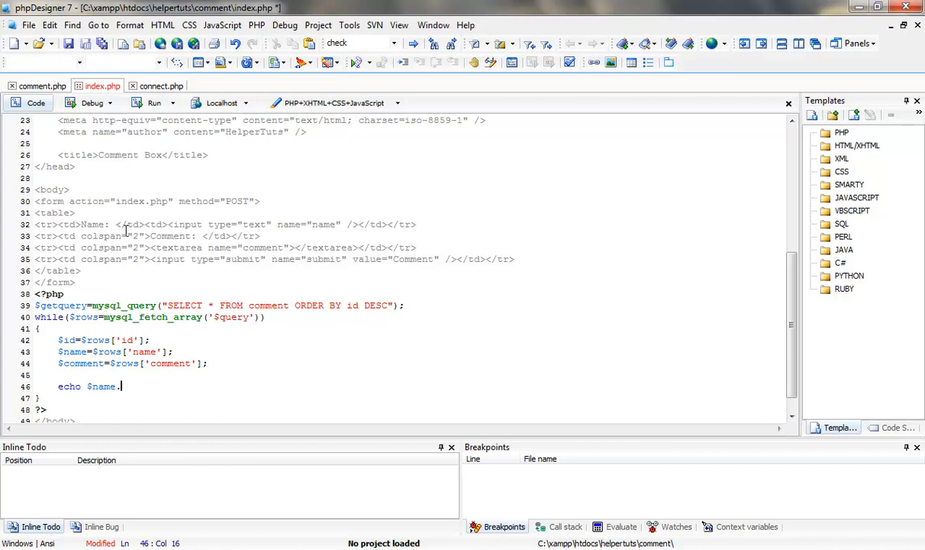
{"action": "type", "text": "\" \""}
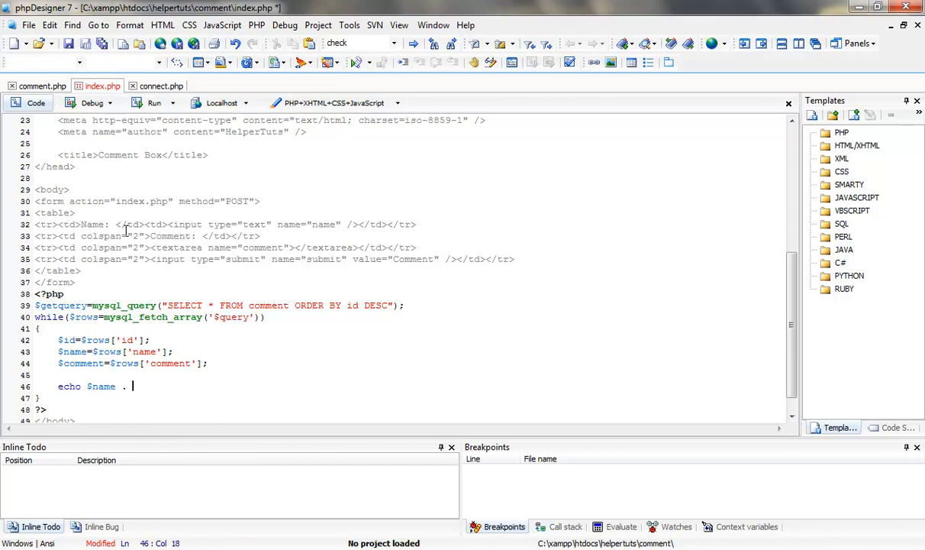
{"action": "type", "text": "'<b>"}
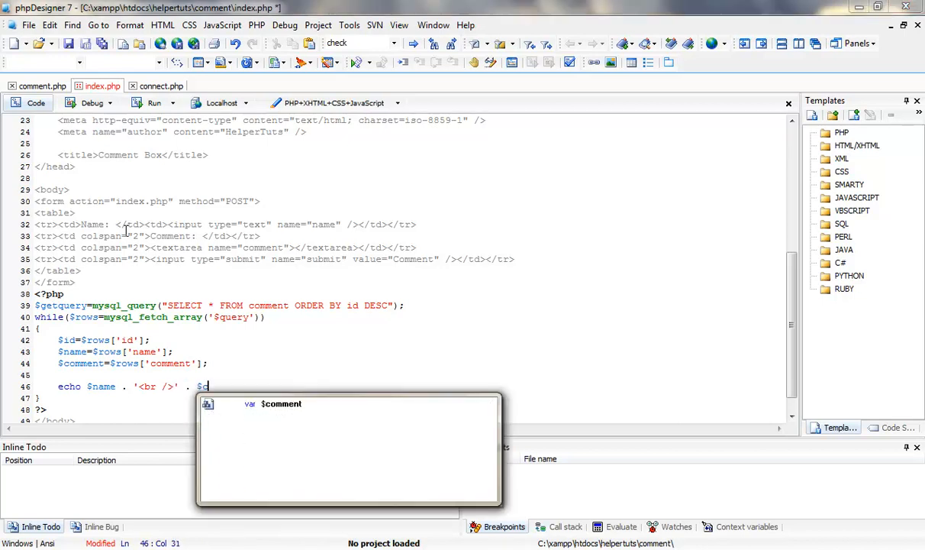
{"action": "type", "text": "omment ."}
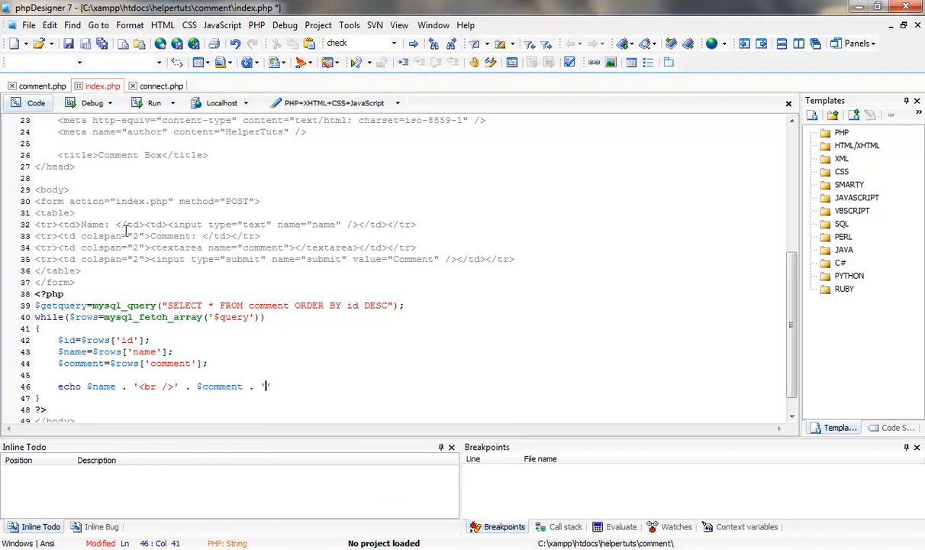
{"action": "type", "text": "<br />"}
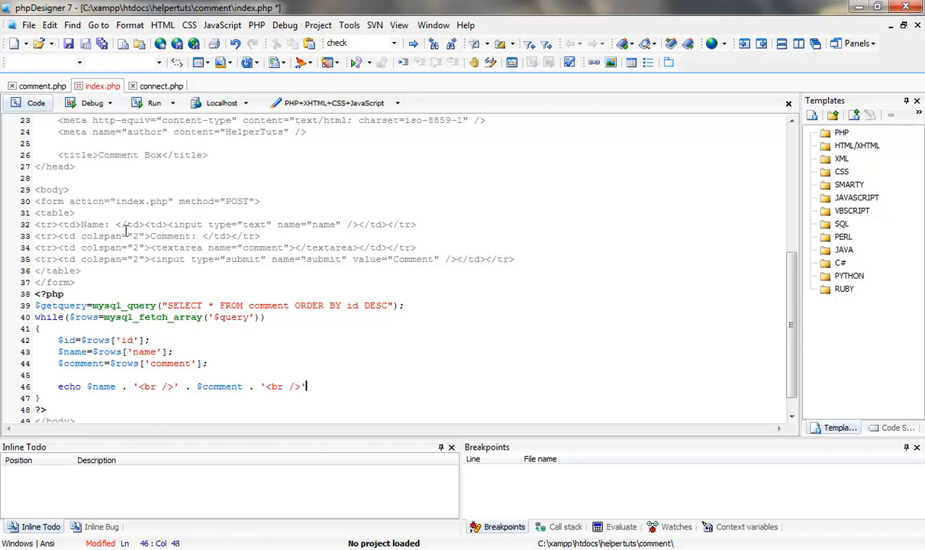
{"action": "type", "text": ". <"}
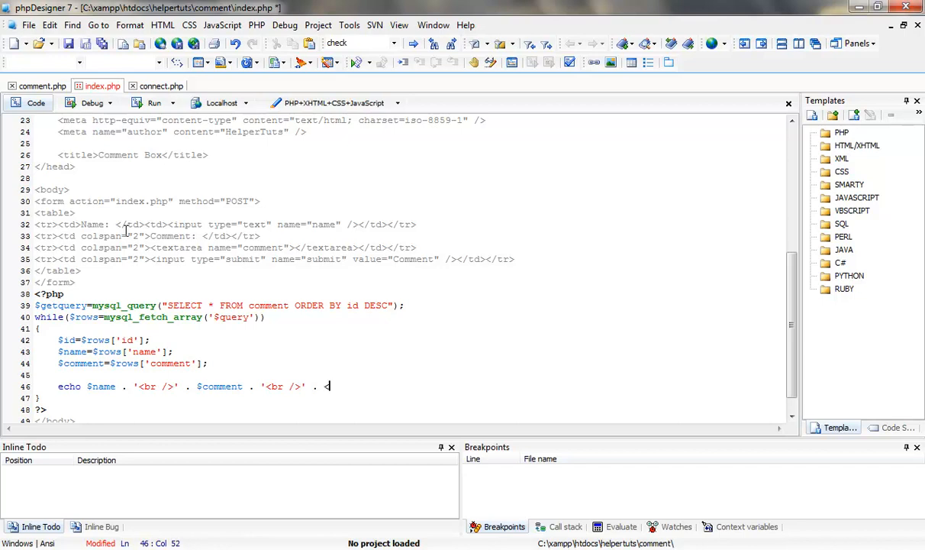
{"action": "type", "text": "<br /"}
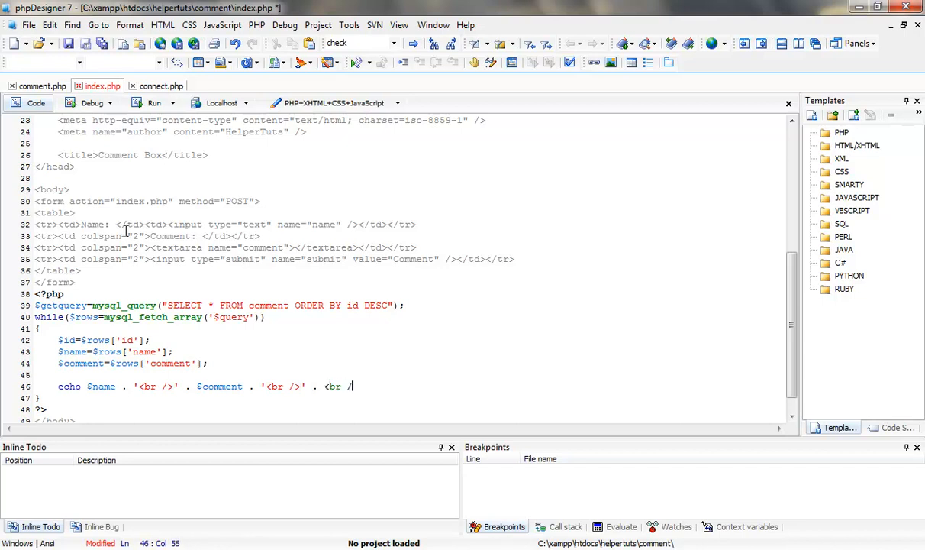
{"action": "type", "text": ">"}
{"action": "left_click", "coordinate": [408, 397]}
{"action": "type", "text": ";"}
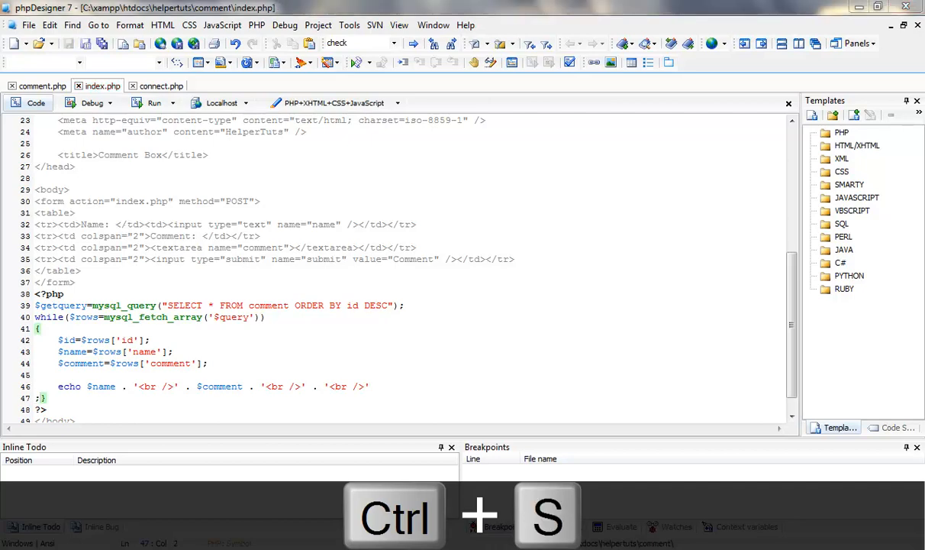
Reload index.php in Firefox, revealing the mysql_fetch_array() warning on line 40
{"action": "key", "text": "alt+tab"}
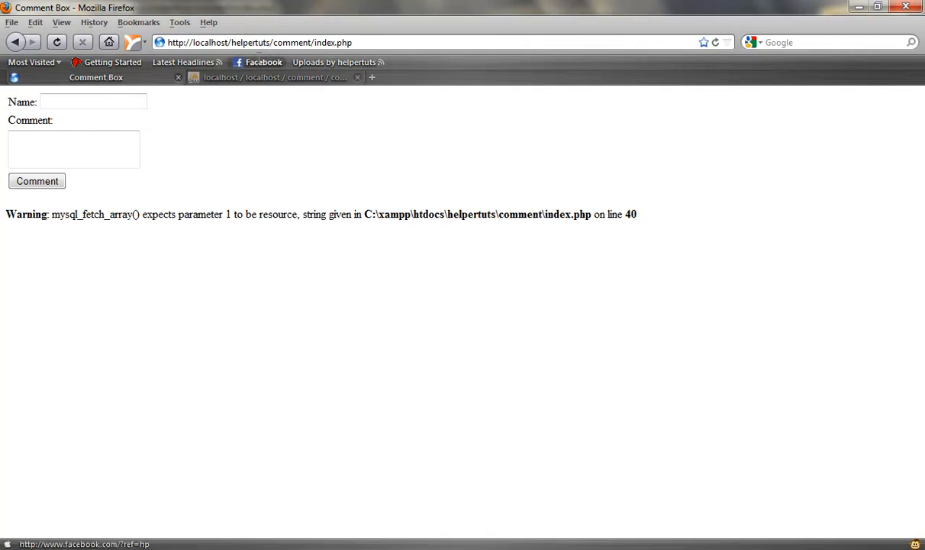
{"action": "left_click_drag", "start_coordinate": [182, 213], "coordinate": [298, 214]}
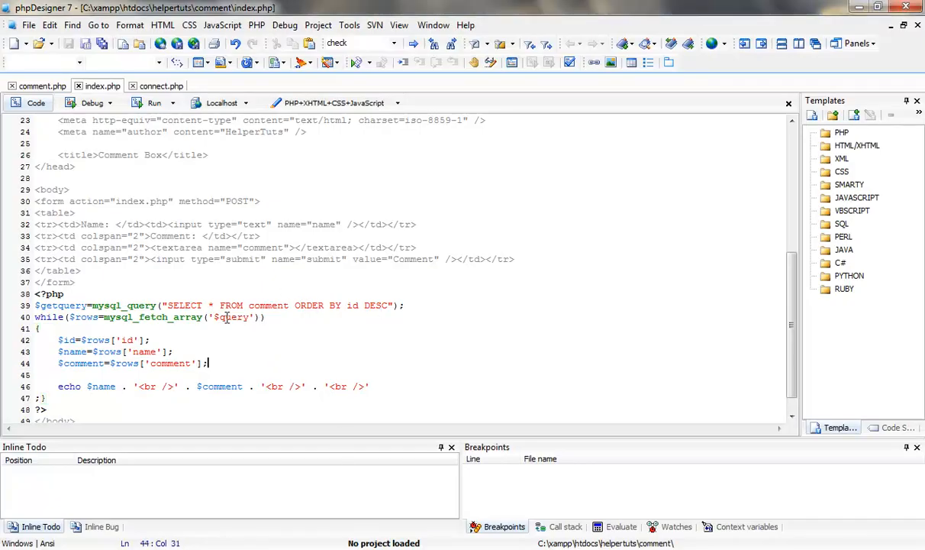
Fetch with mysql_fetch_assoc($getquery), add a second '<br />' after $name, and save
{"action": "double_click", "coordinate": [153, 316]}
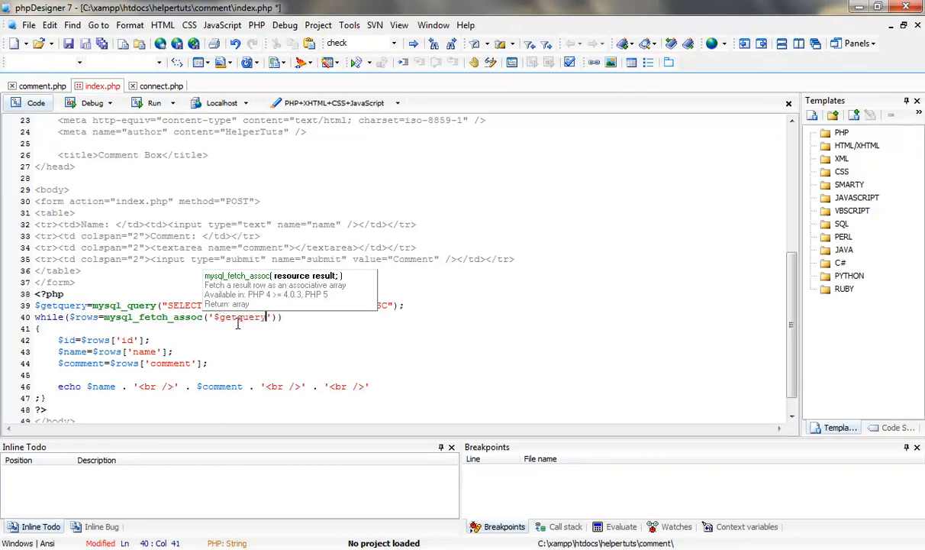
{"action": "key", "text": "ctrl+s"}
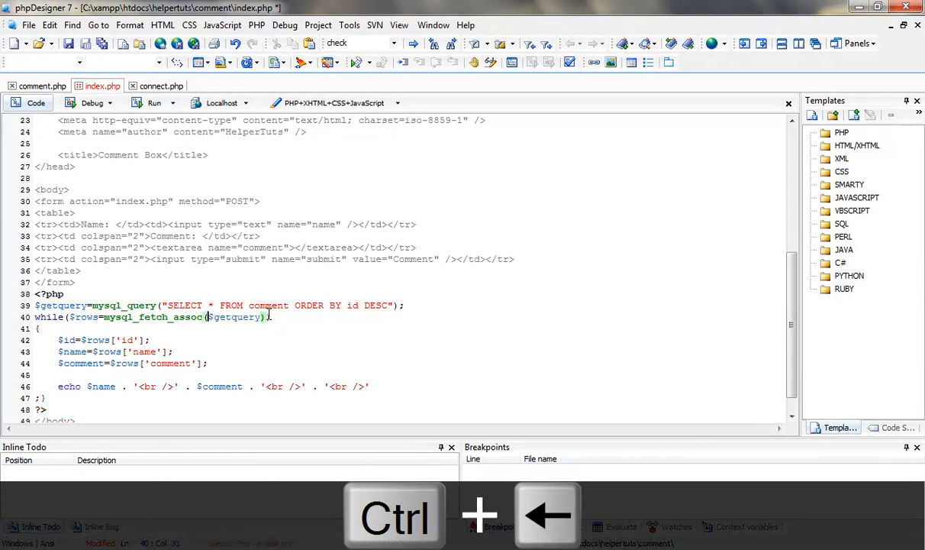
{"action": "key", "text": "ctrl+delete"}
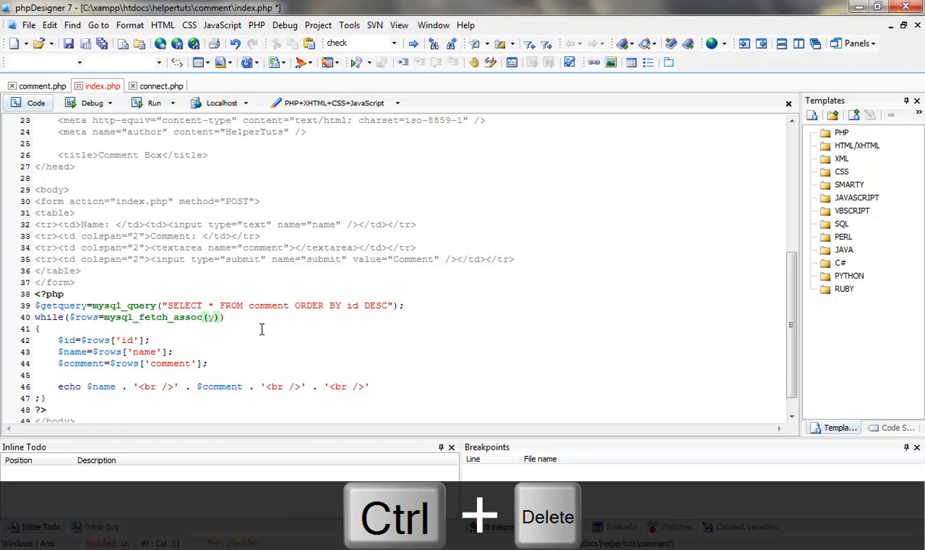
{"action": "type", "text": "$getquer"}
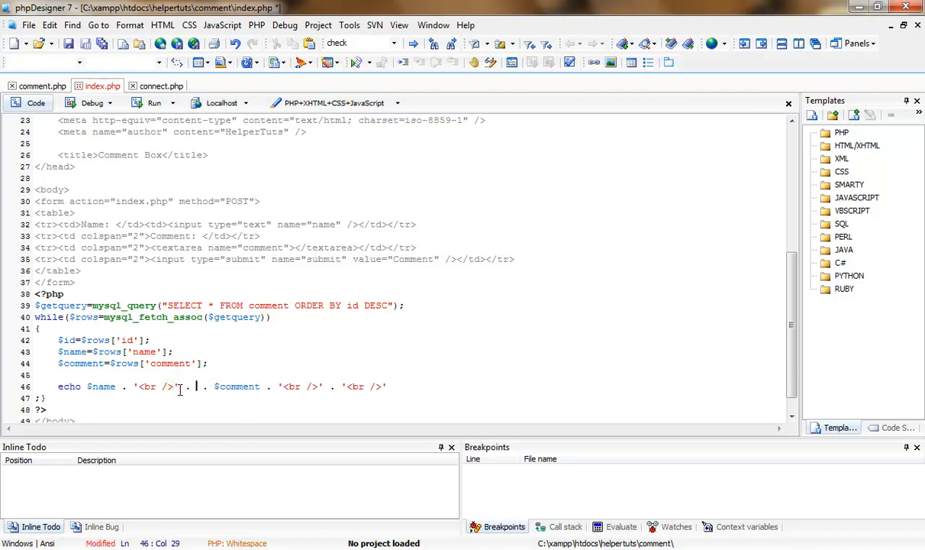
{"action": "type", "text": "<'"}
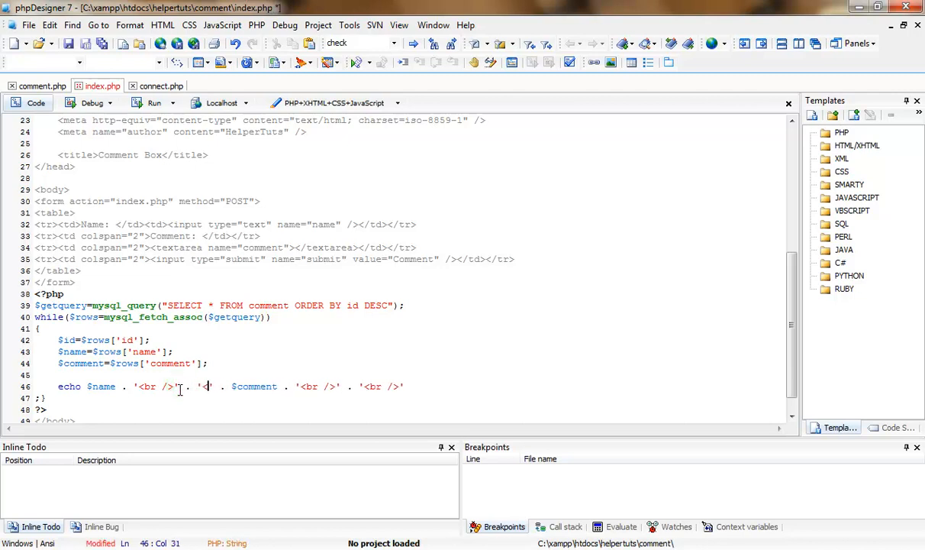
{"action": "type", "text": "br?"}
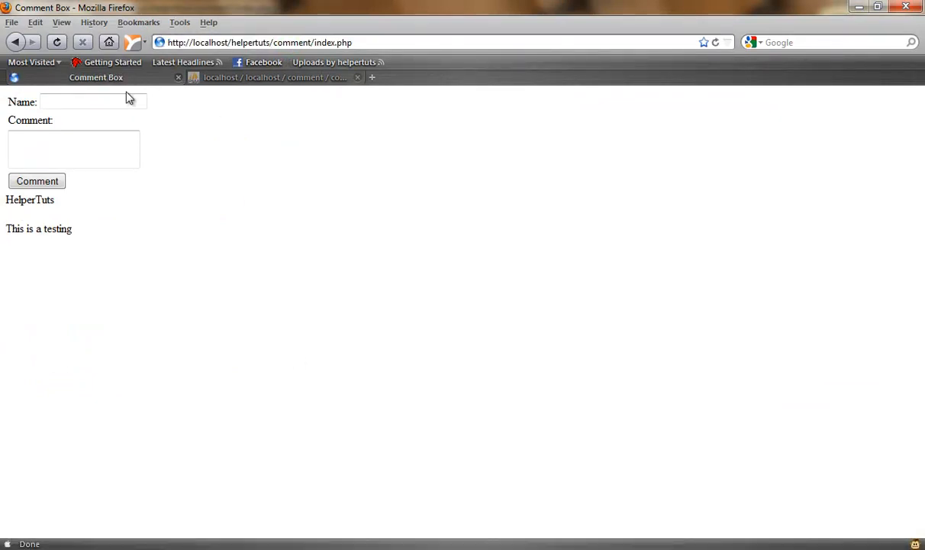
Submit a new comment from Pavan saying Hello through the Firefox form
{"action": "type", "text": "Pavan"}
{"action": "type", "text": "Hello"}
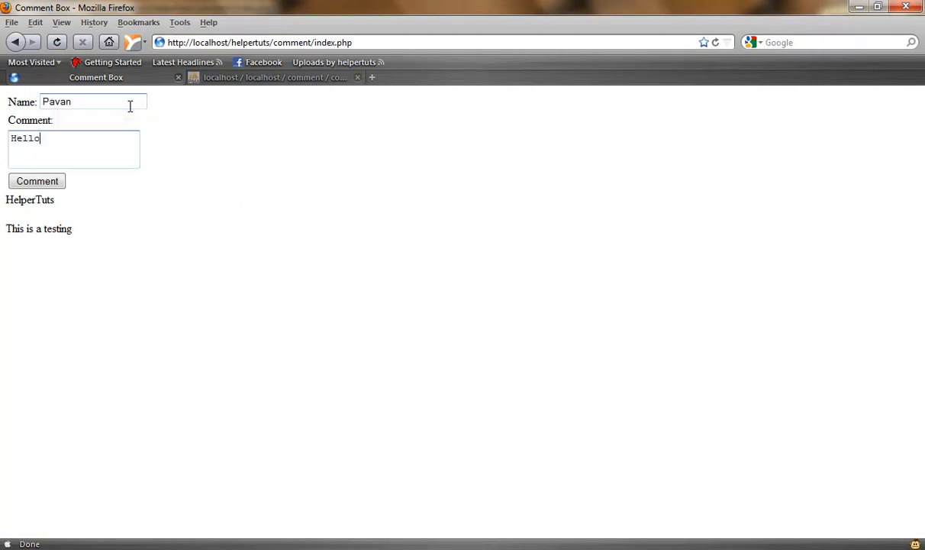
{"action": "left_click", "coordinate": [37, 181]}
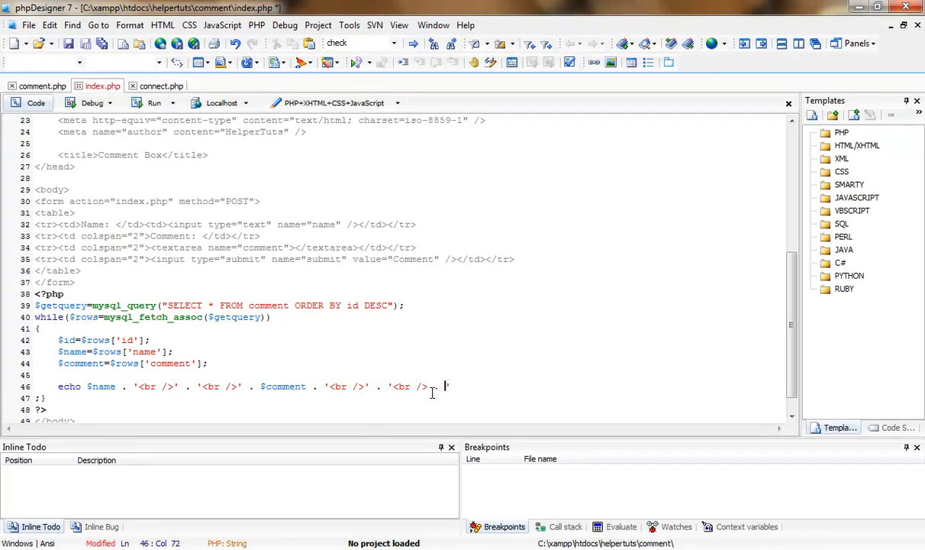
Append . '<hr width="" />' to the echo statement and save index.php
{"action": "type", "text": "<hr"}
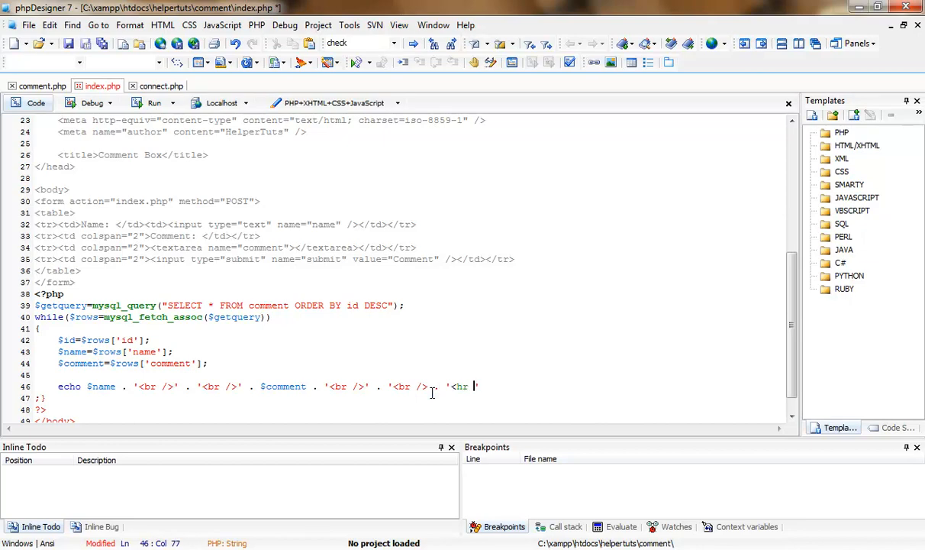
{"action": "type", "text": "/>'"}
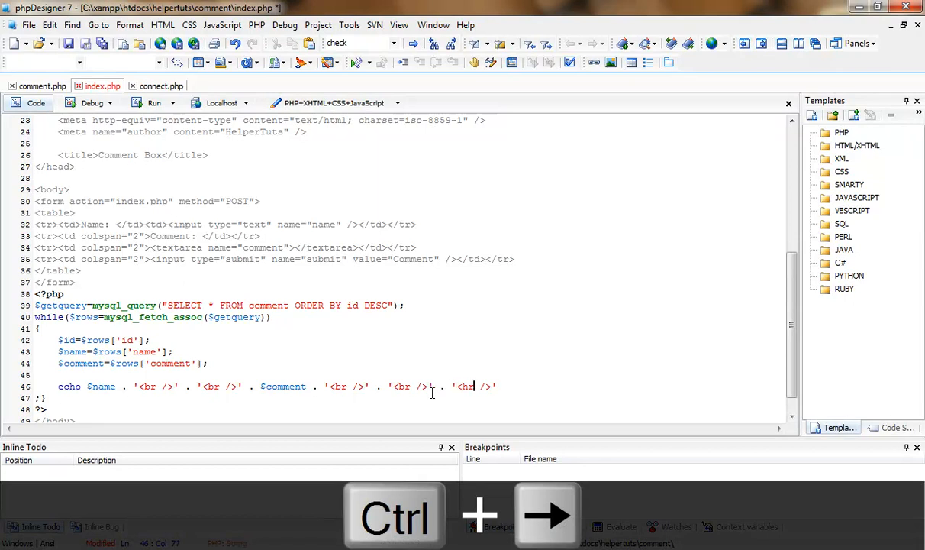
{"action": "key", "text": "ctrl+s"}
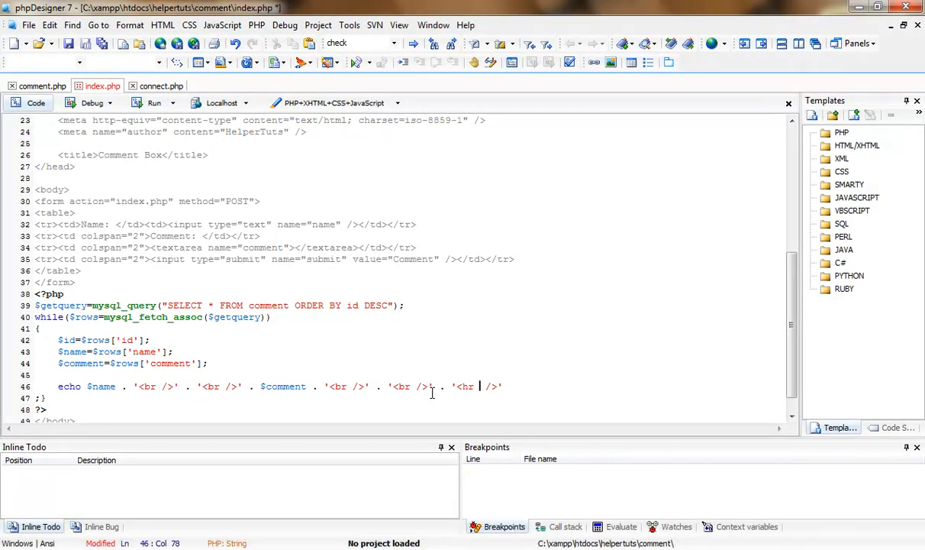
{"action": "type", "text": "wi"}
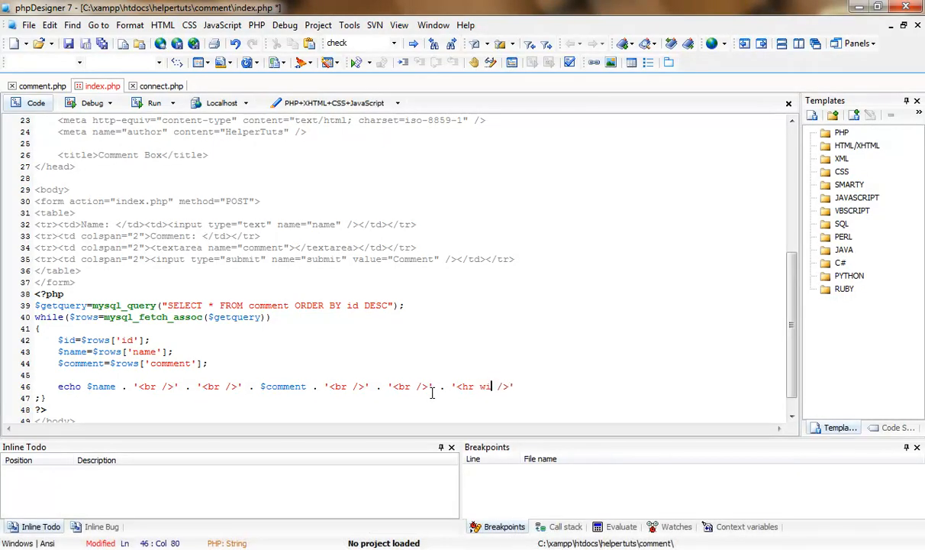
{"action": "type", "text": "width="}
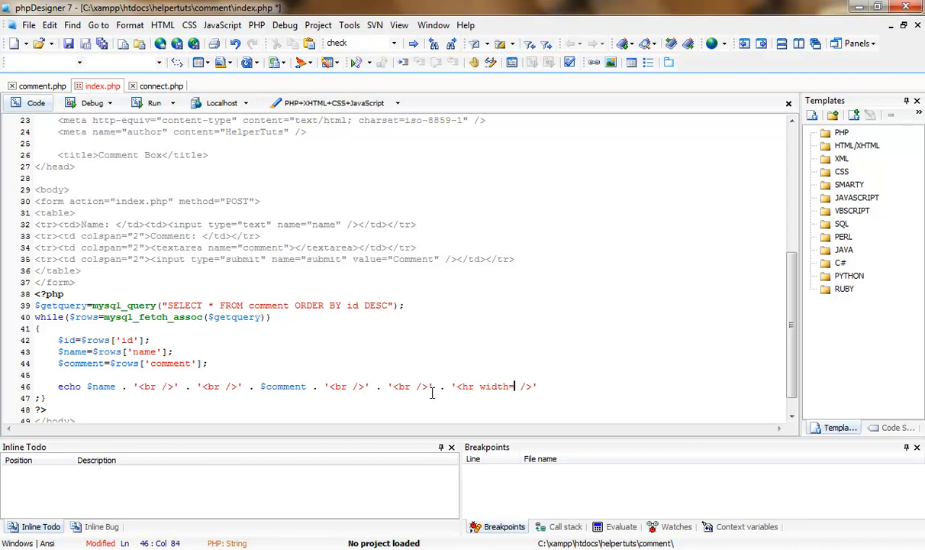
{"action": "type", "text": "\"\""}
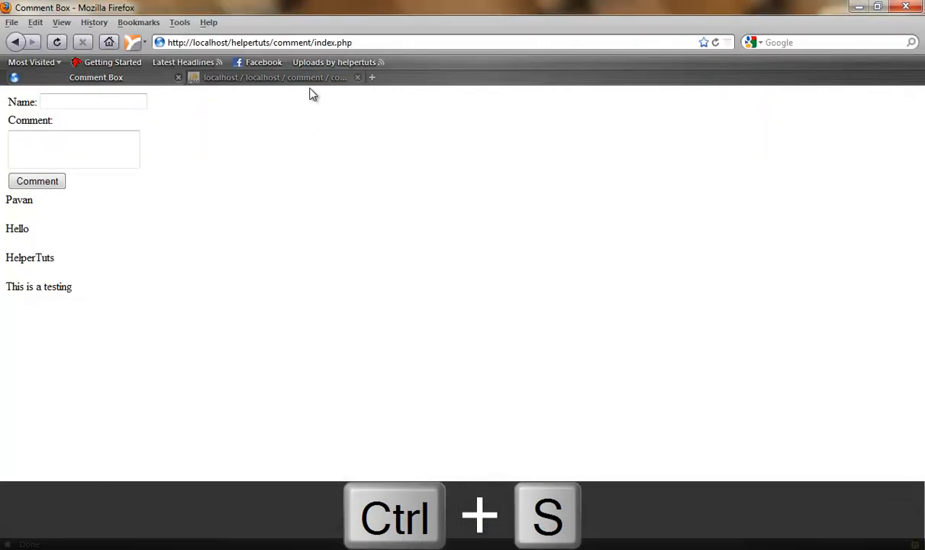
Refresh index.php in Firefox to show a horizontal rule under each comment
{"action": "key", "text": "ctrl+s"}
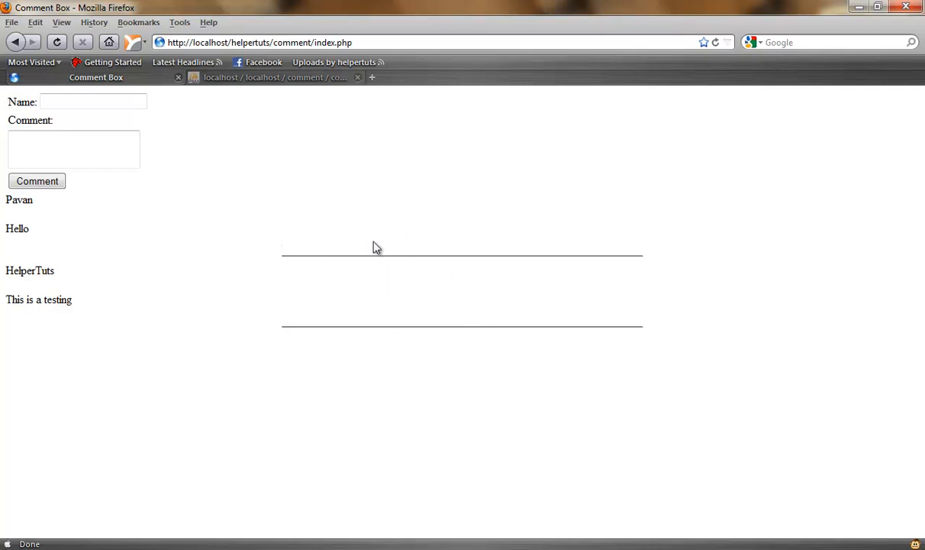
{"action": "mouse_move", "coordinate": [217, 217]}
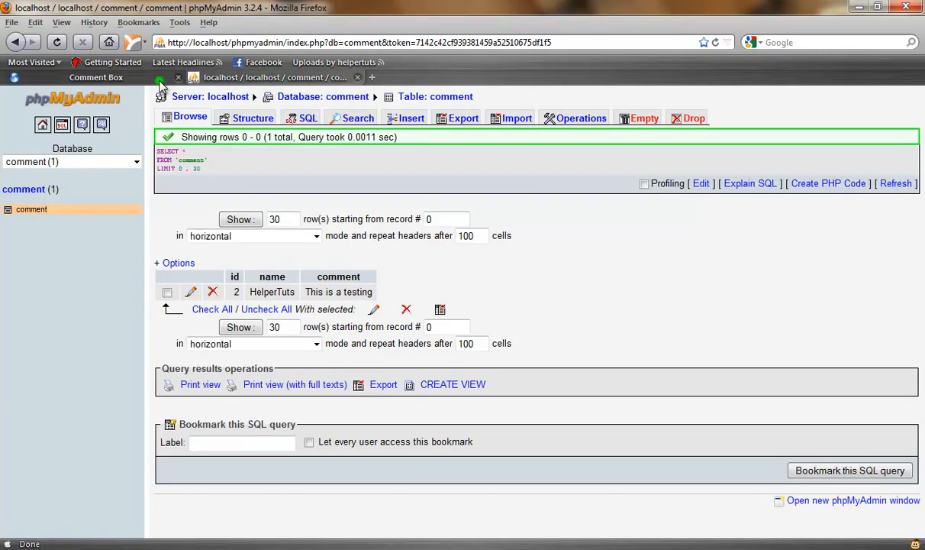
Browse the comment table's stored rows in phpMyAdmin, showing the HelperTuts row
{"action": "left_click", "coordinate": [97, 76]}
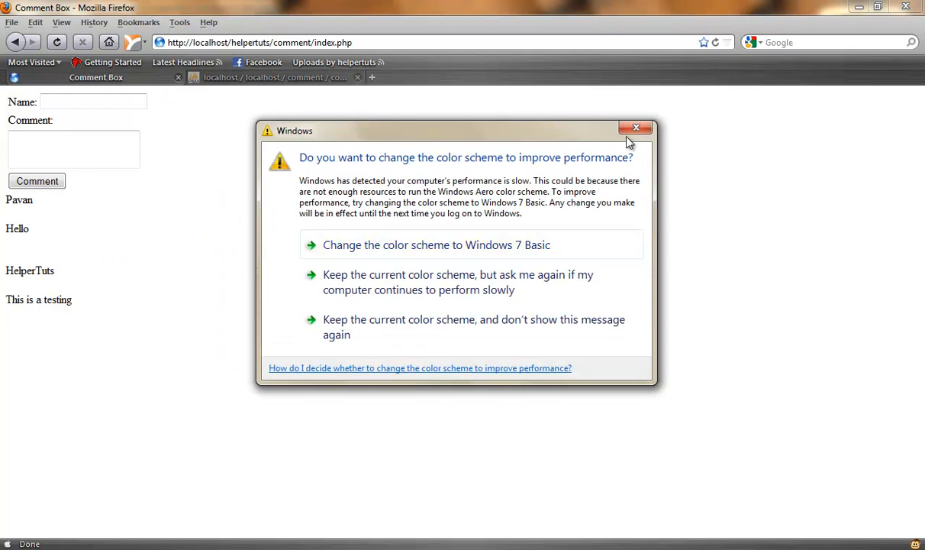
Dismiss the colour scheme prompt, submit a comment 'hello' / 'aojfasjkfal', and reload the page
{"action": "left_click", "coordinate": [635, 128]}
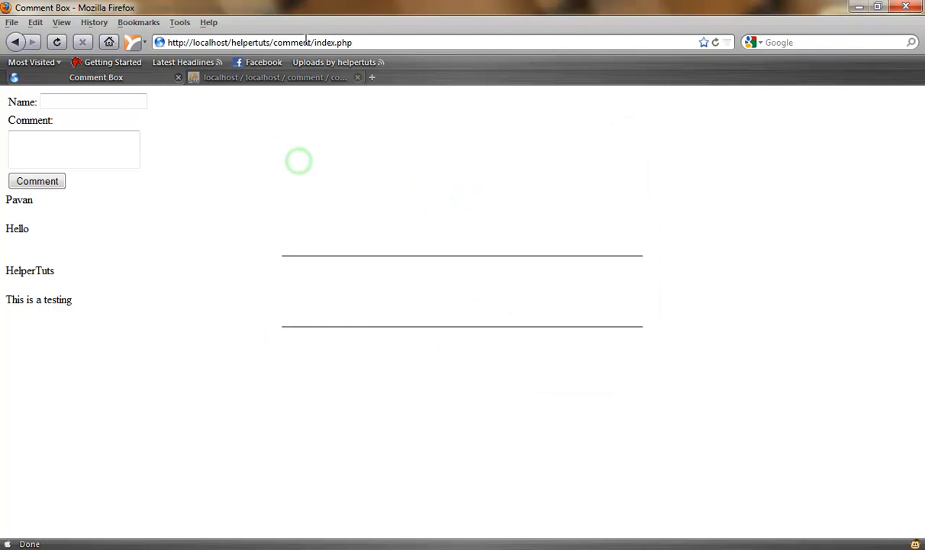
{"action": "type", "text": "hel"}
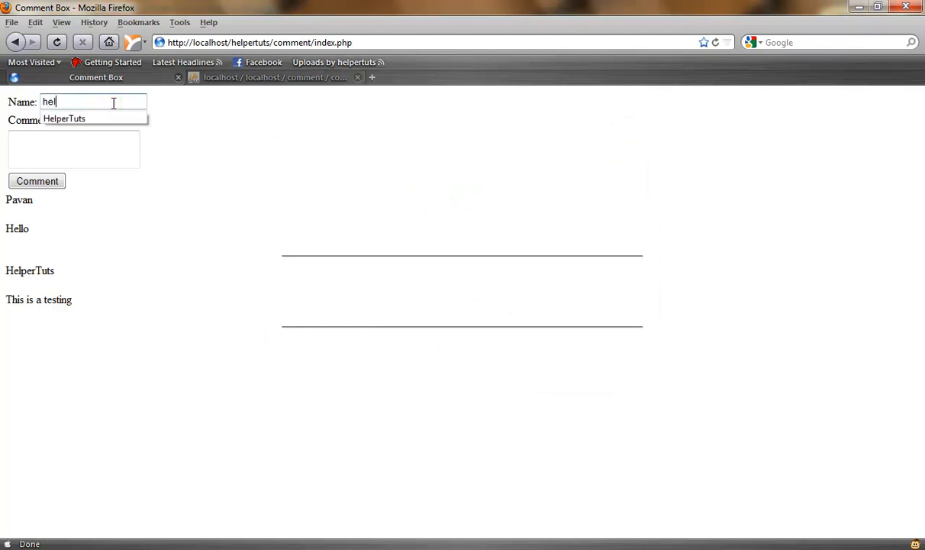
{"action": "type", "text": "aojfasjkfal"}
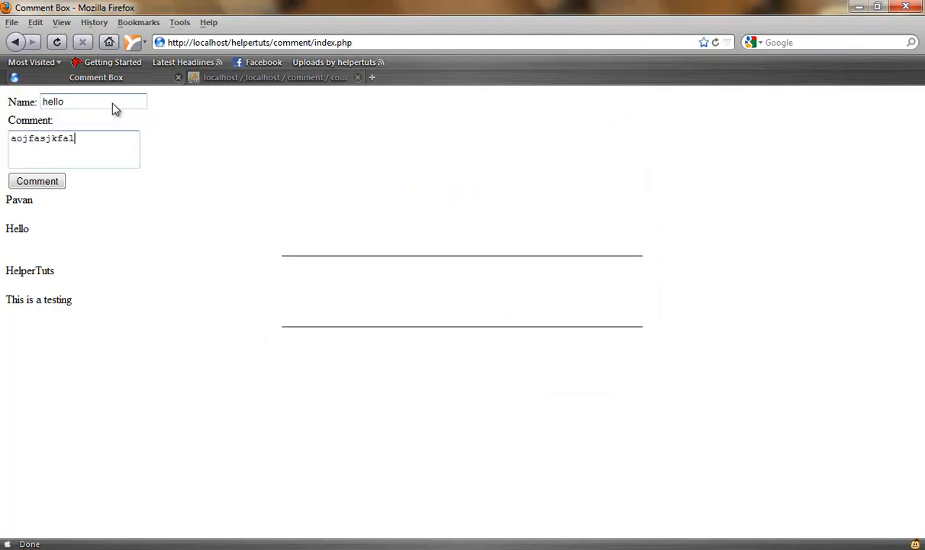
{"action": "right_click", "coordinate": [196, 162]}
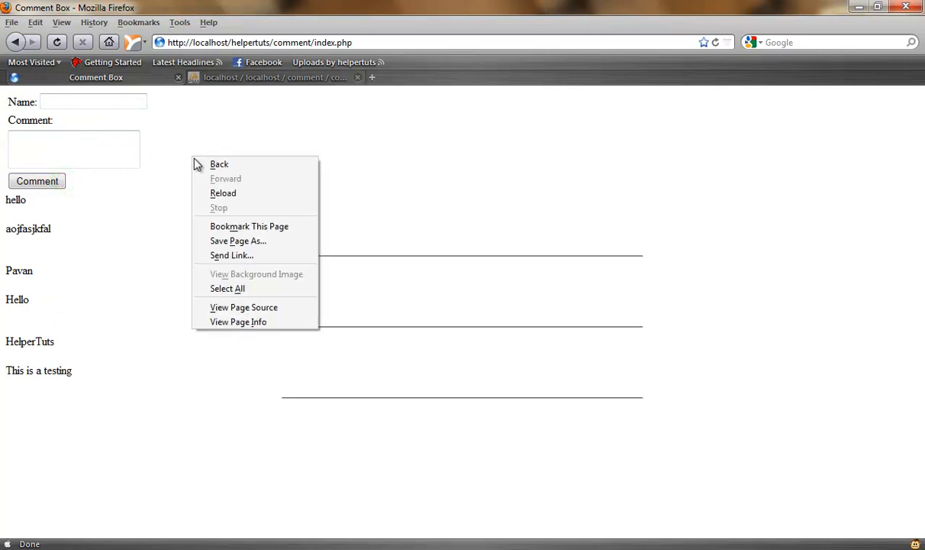
{"action": "left_click", "coordinate": [223, 192]}
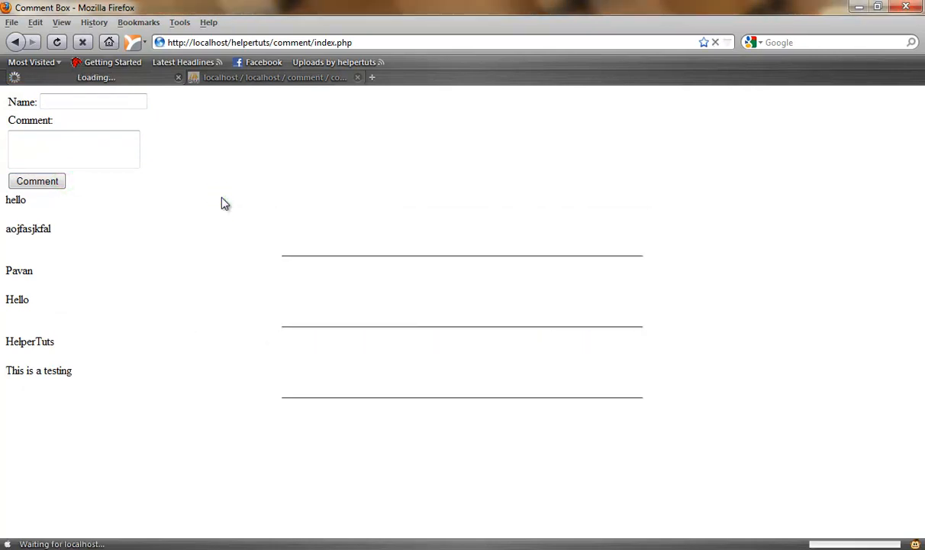